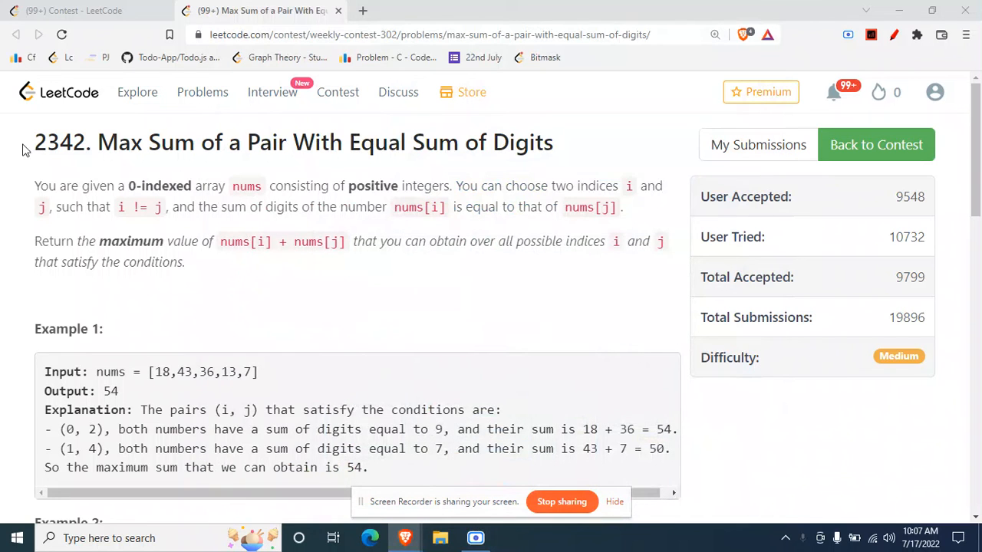
mouse_move(206, 179)
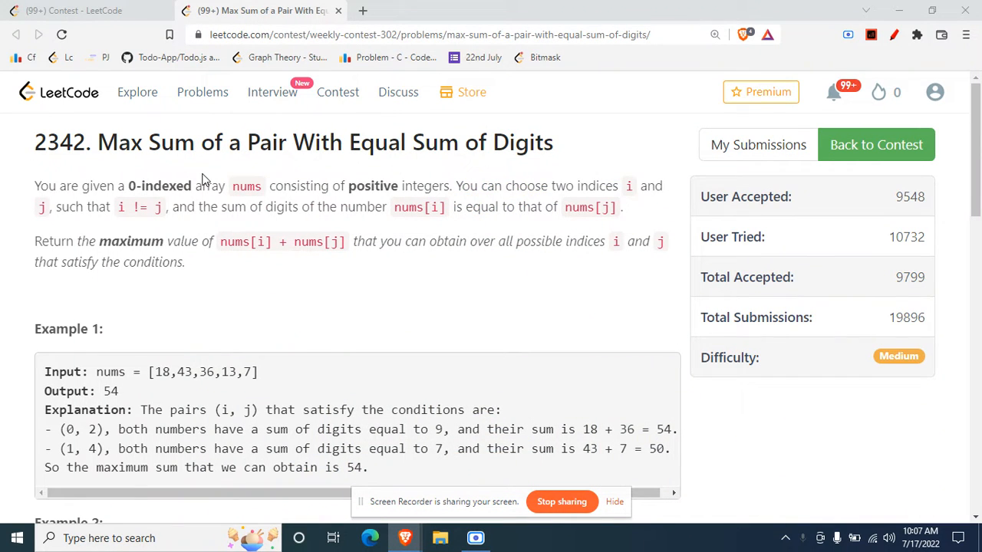
mouse_move(104, 201)
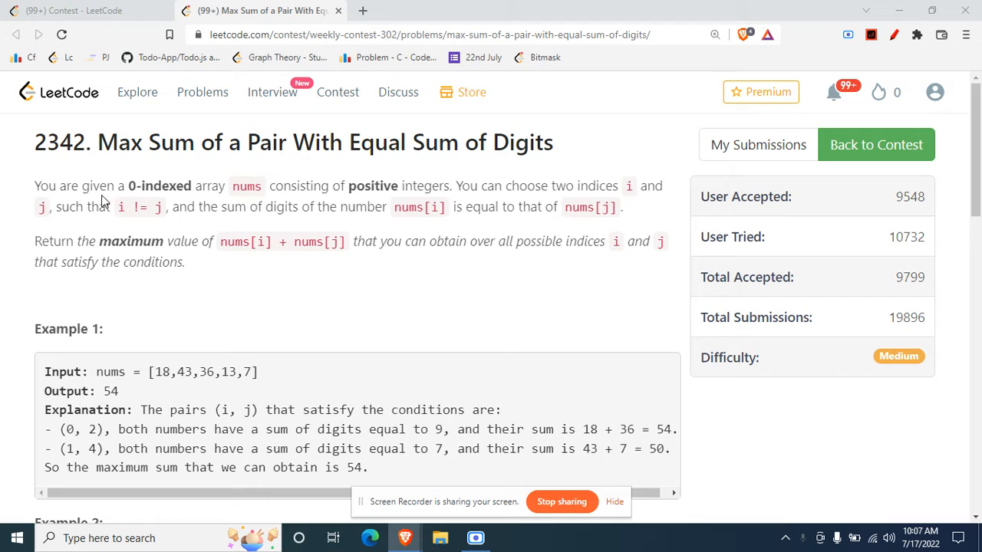
mouse_move(191, 193)
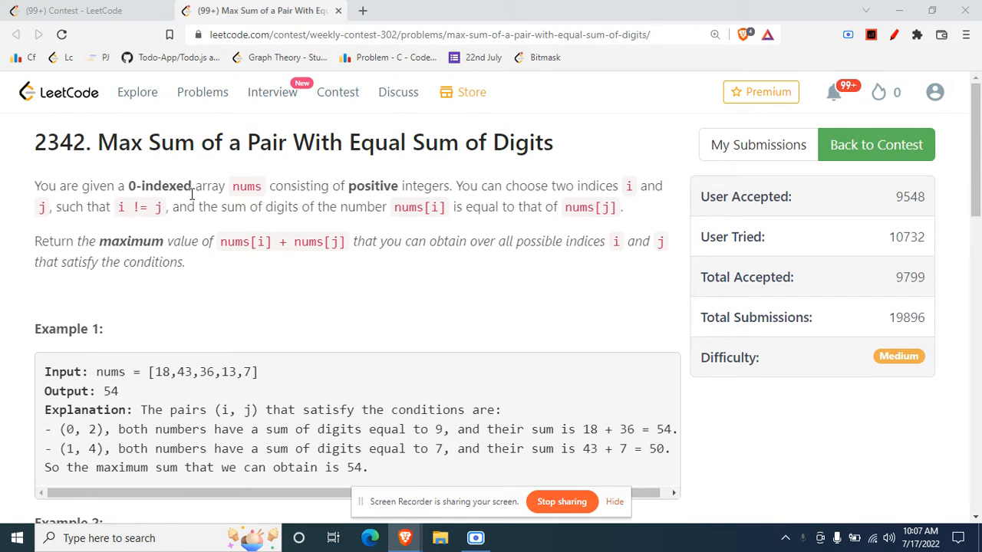
mouse_move(386, 206)
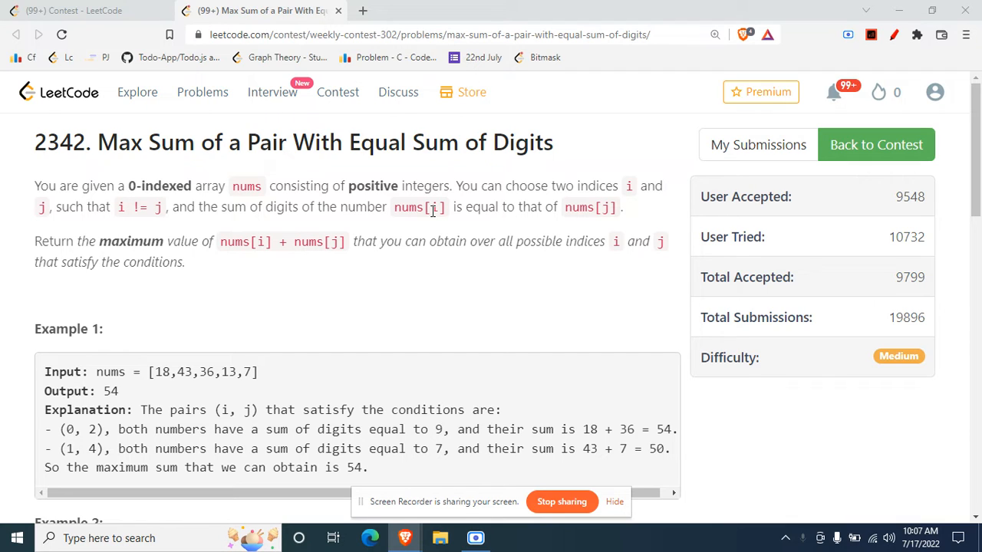
mouse_move(345, 223)
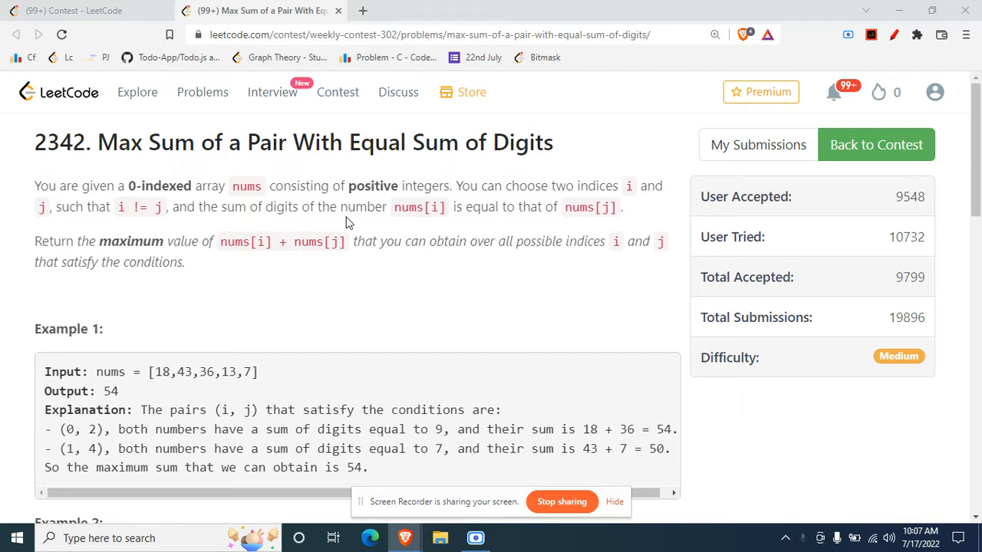
mouse_move(192, 229)
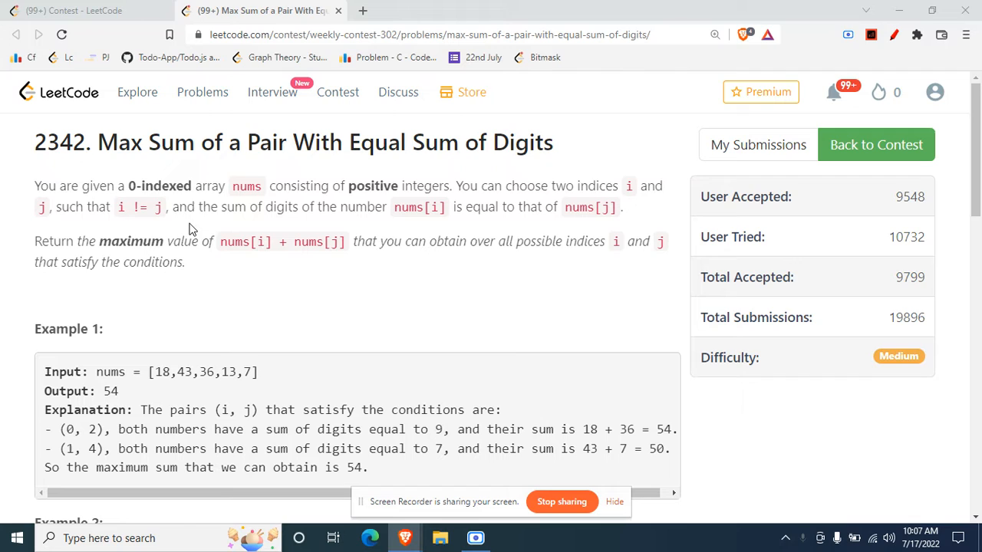
mouse_move(371, 213)
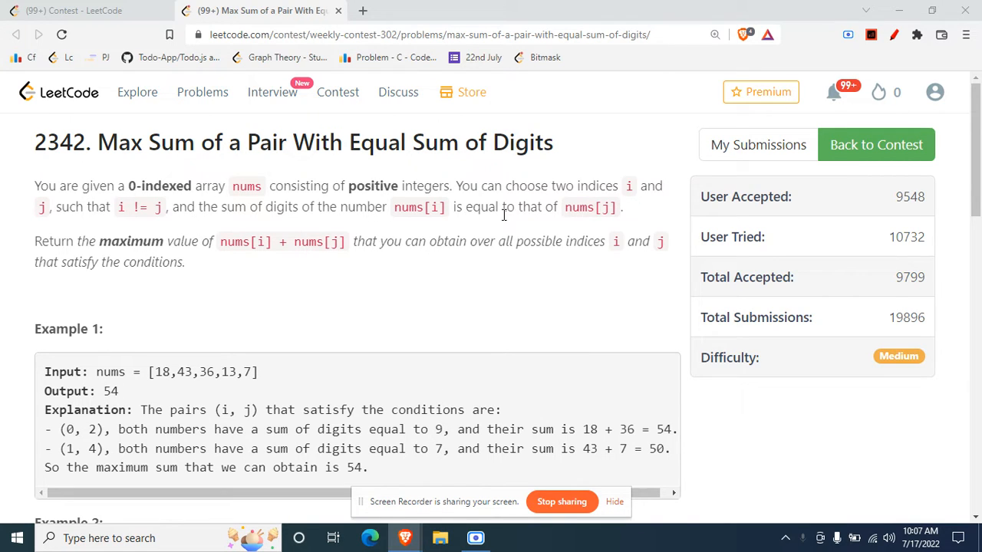
mouse_move(256, 299)
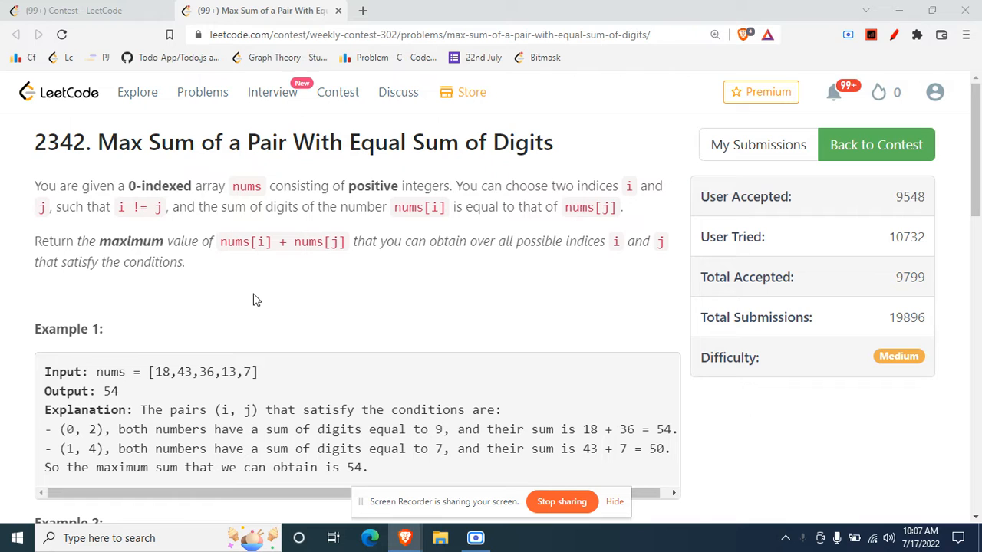
mouse_move(236, 245)
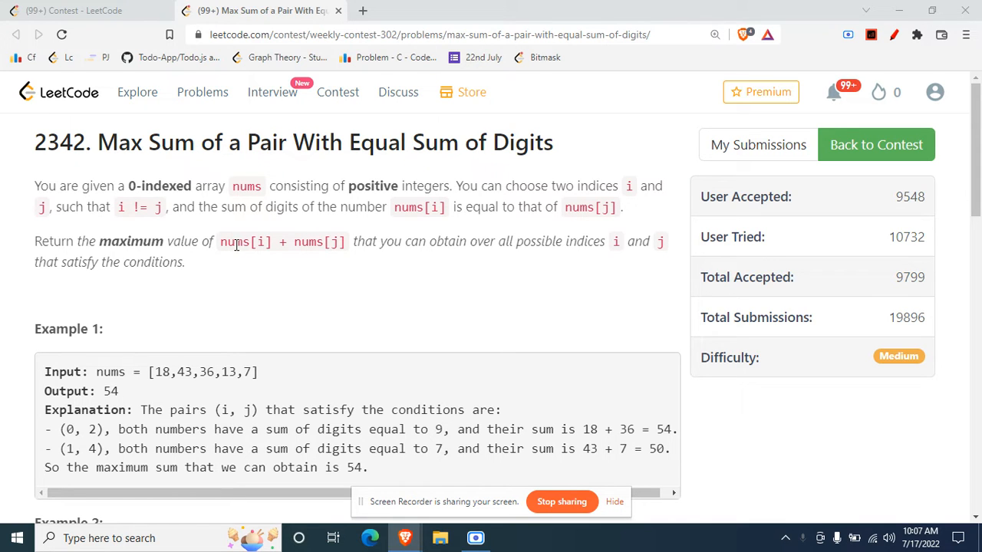
Work out Example 1's first pair in red: 18 + 36 (both digit sum 9) = 54, circled.
scroll("down", 3)
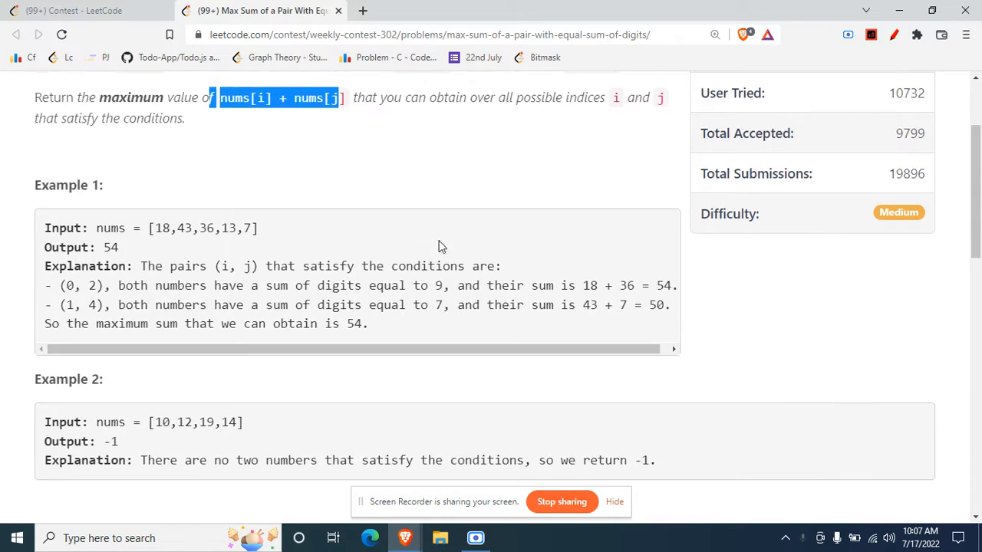
scroll("down", 3)
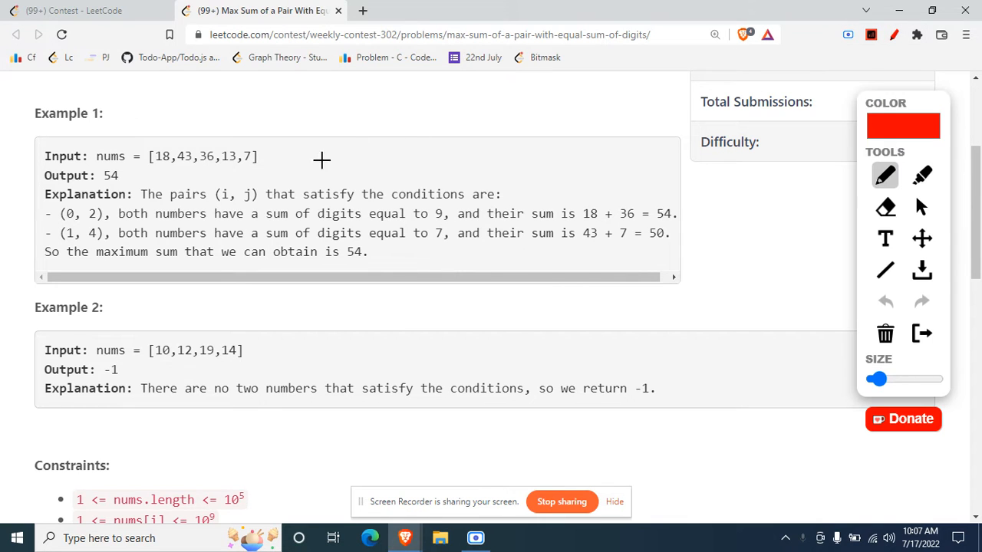
mouse_move(399, 208)
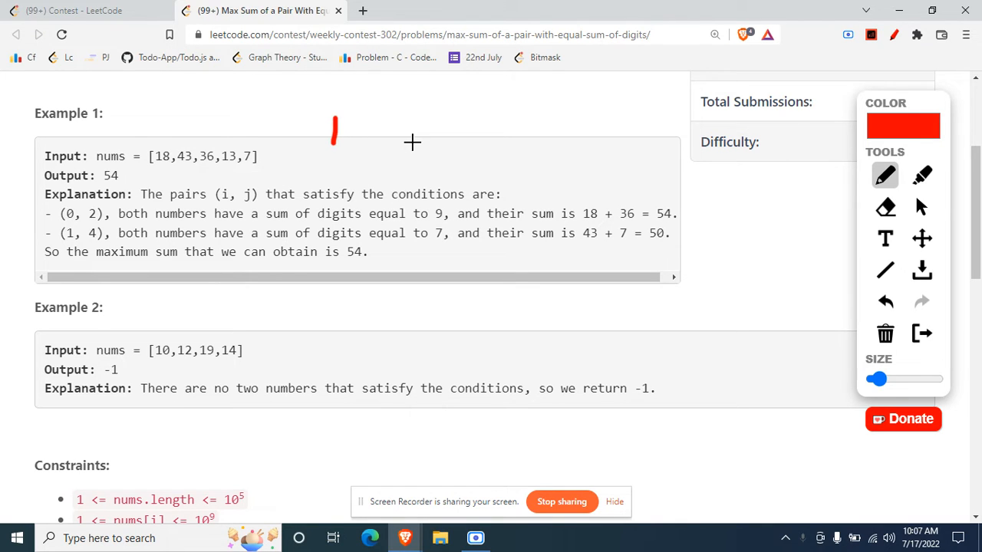
left_click_drag(335, 122, 375, 153)
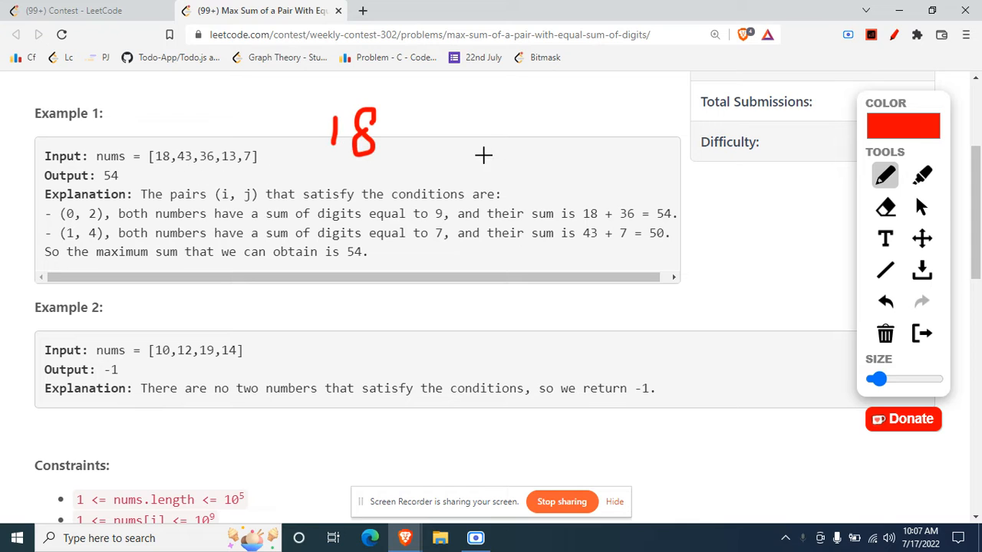
mouse_move(586, 106)
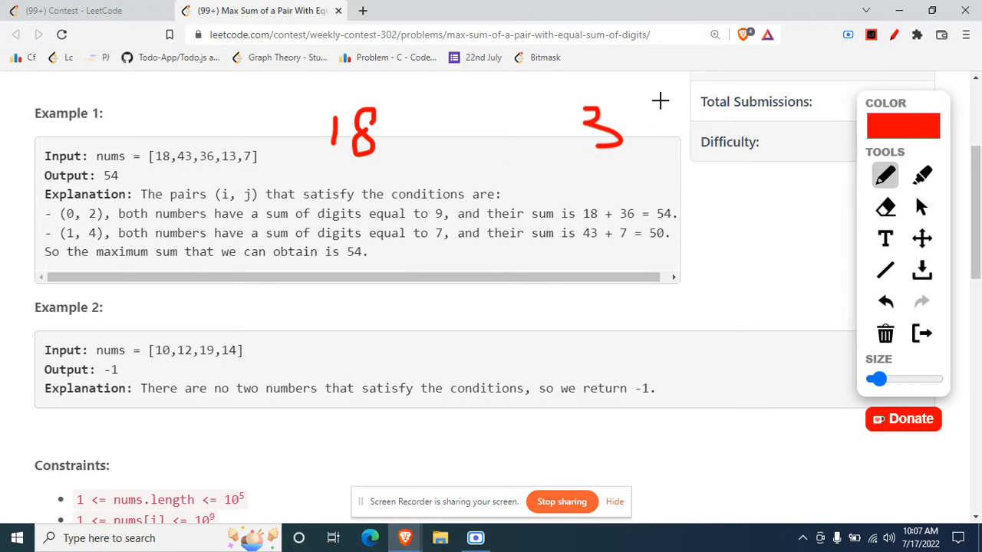
left_click_drag(636, 99, 667, 138)
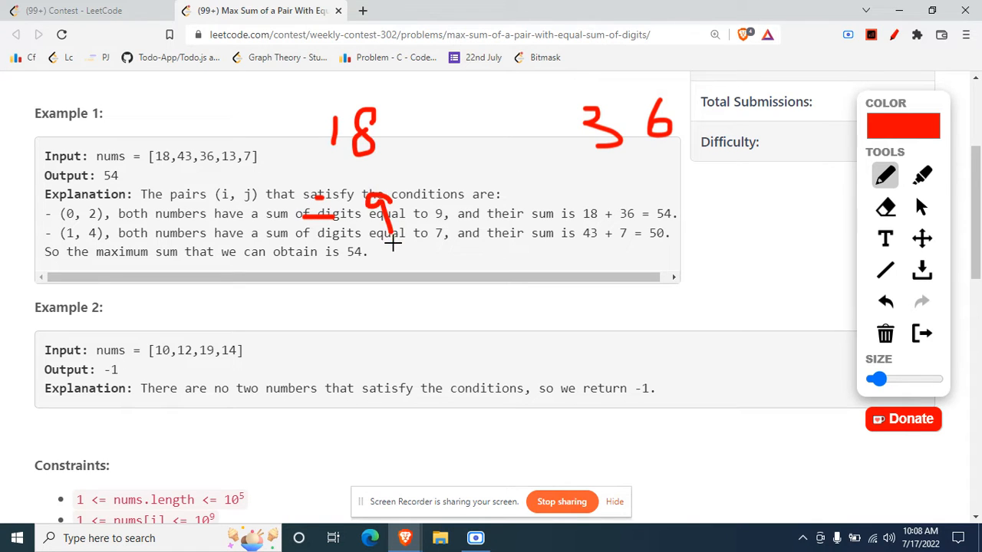
left_click_drag(595, 176, 626, 192)
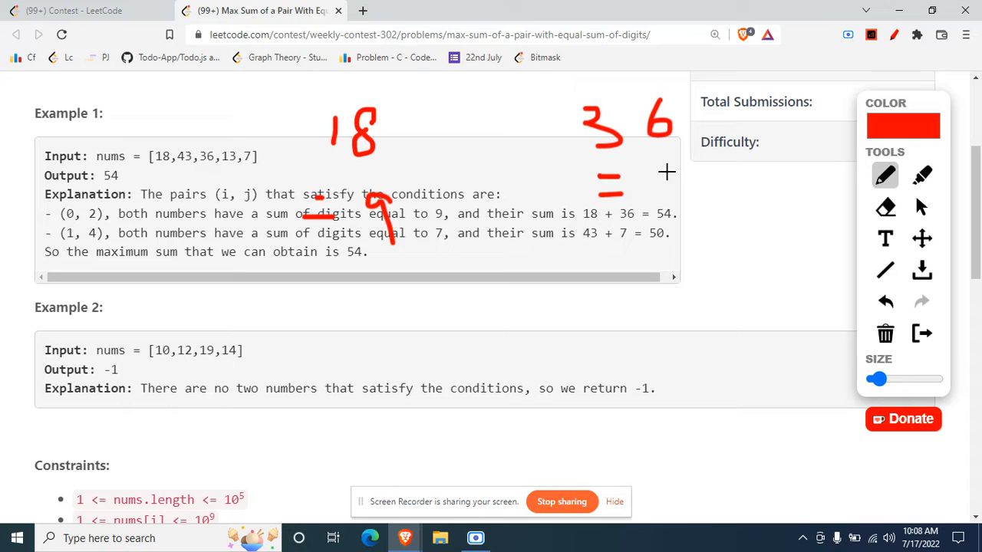
left_click_drag(659, 169, 678, 223)
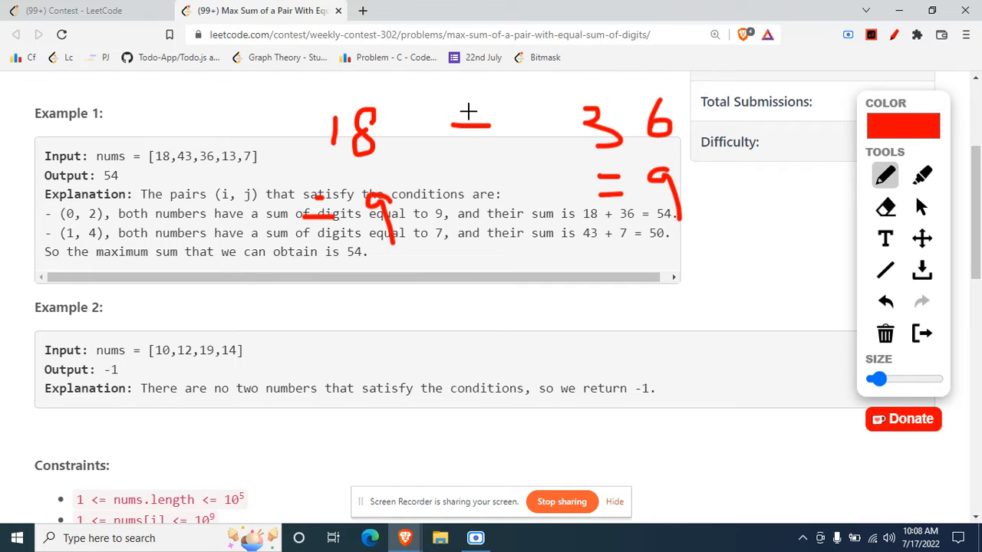
left_click_drag(329, 92, 322, 165)
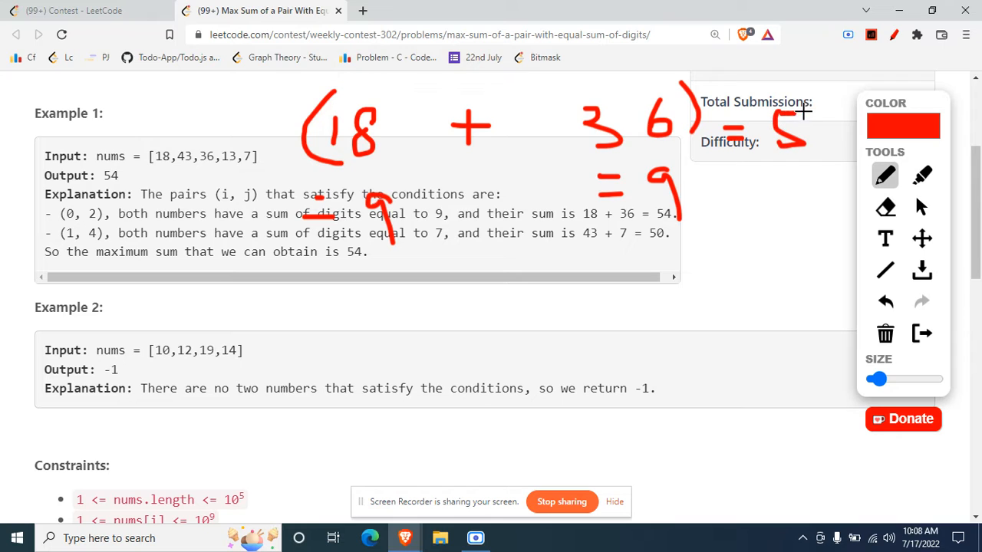
left_click_drag(800, 115, 828, 169)
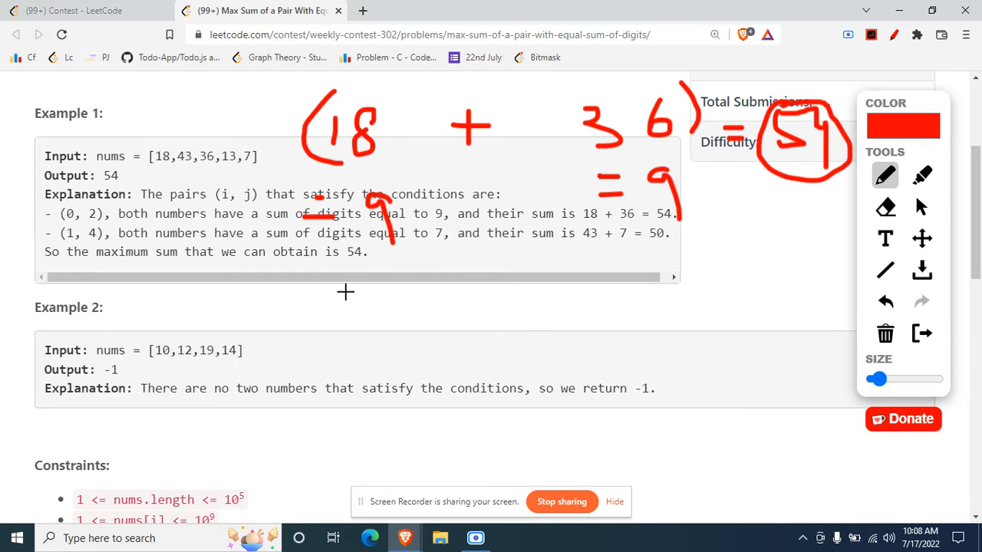
mouse_move(273, 221)
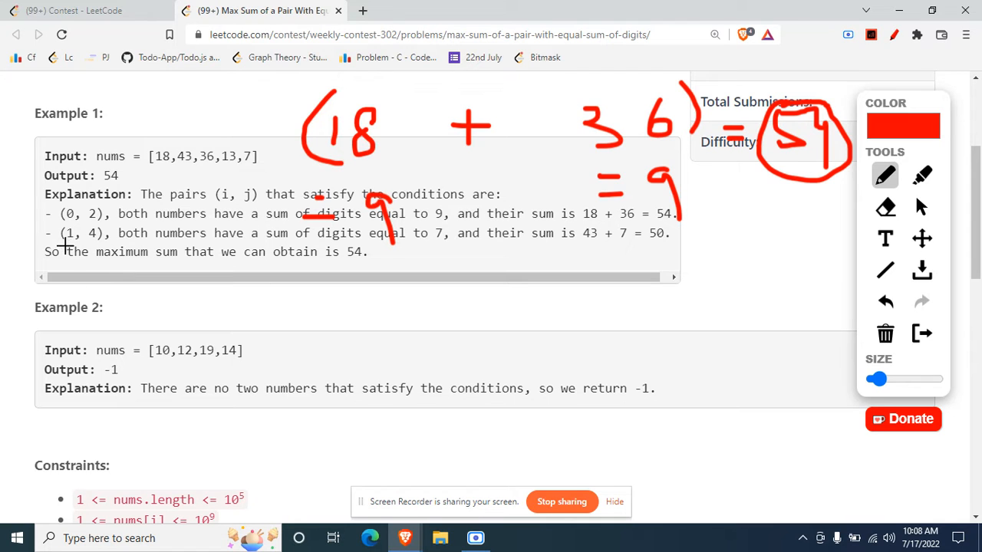
mouse_move(159, 177)
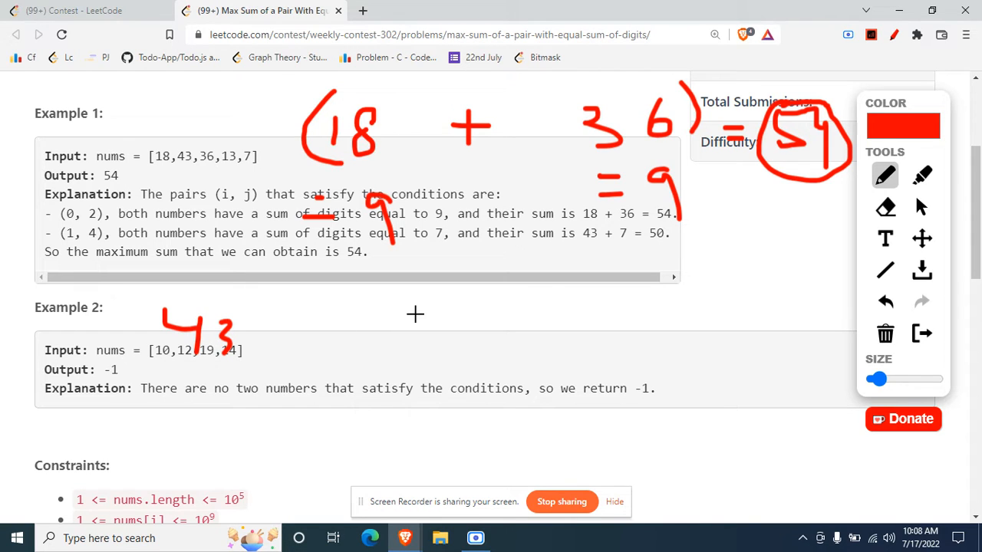
Work out the second pair 43 + 7 = 50, then clear all the red annotations.
left_click_drag(417, 315, 441, 350)
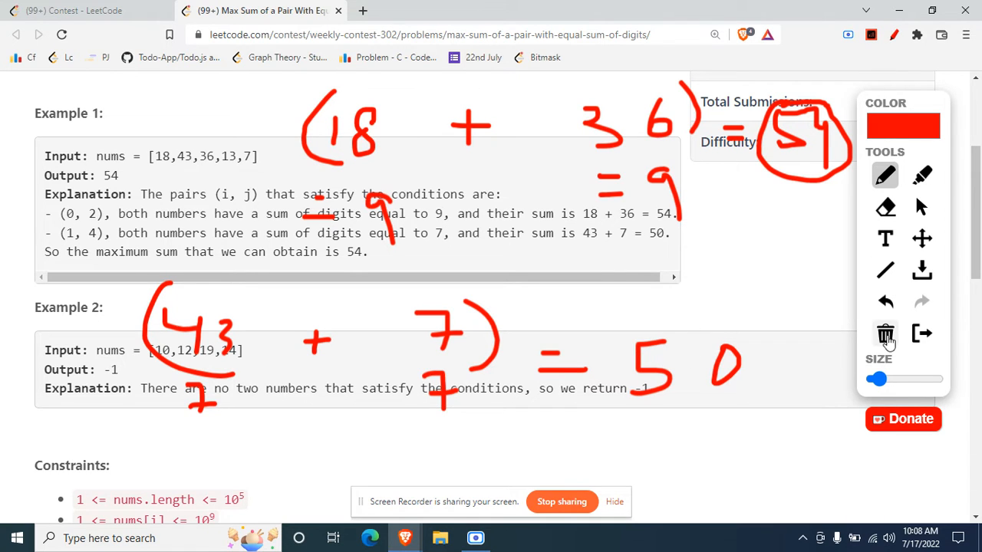
left_click(885, 333)
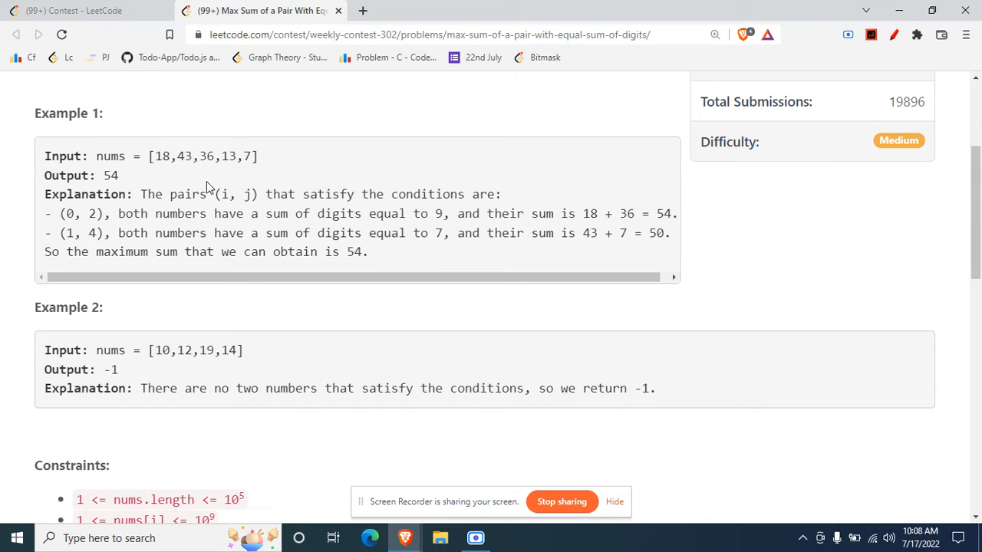
mouse_move(154, 163)
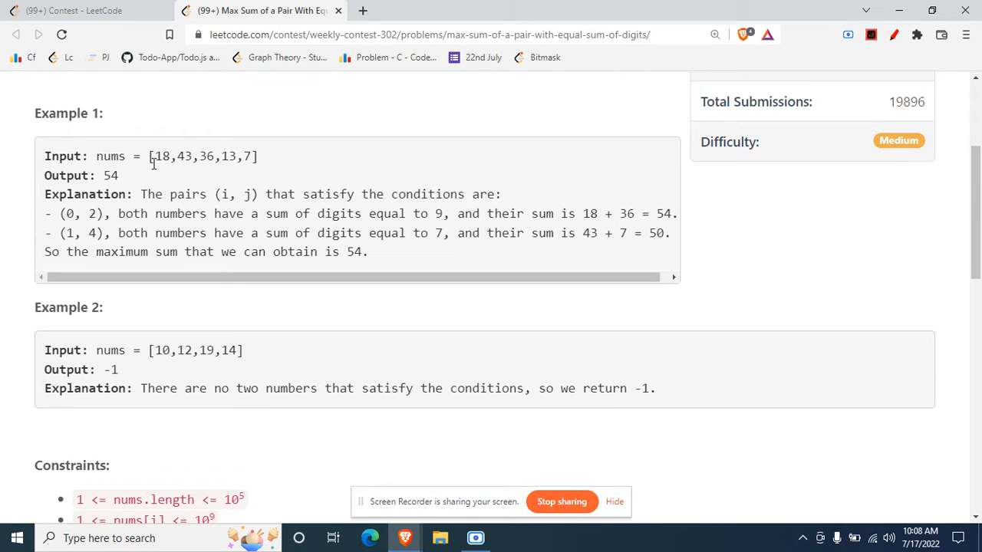
double_click(159, 156)
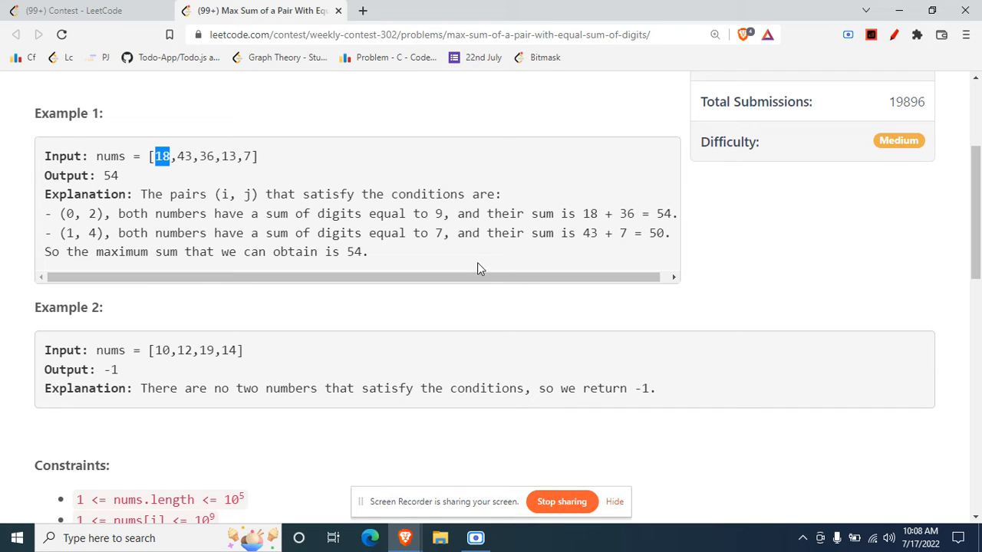
mouse_move(345, 170)
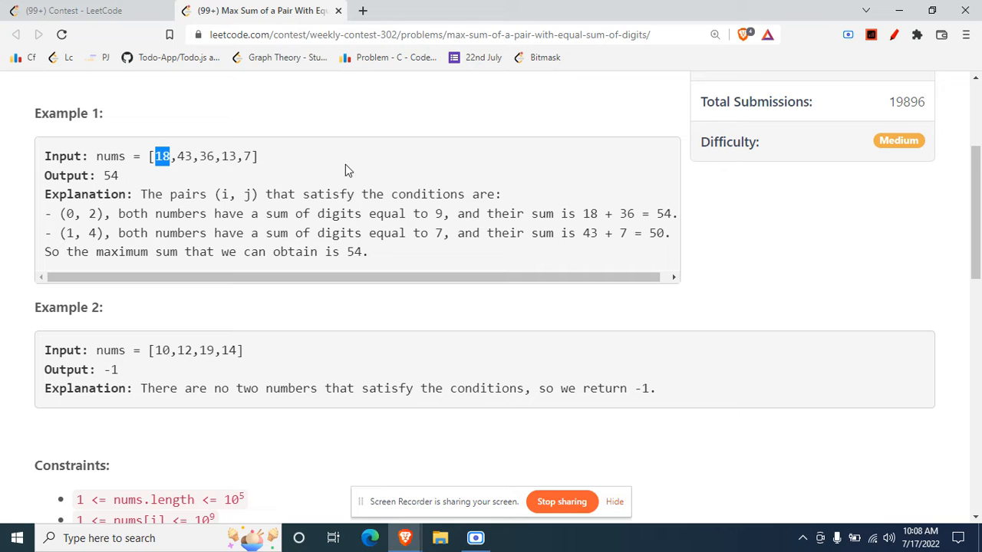
mouse_move(524, 208)
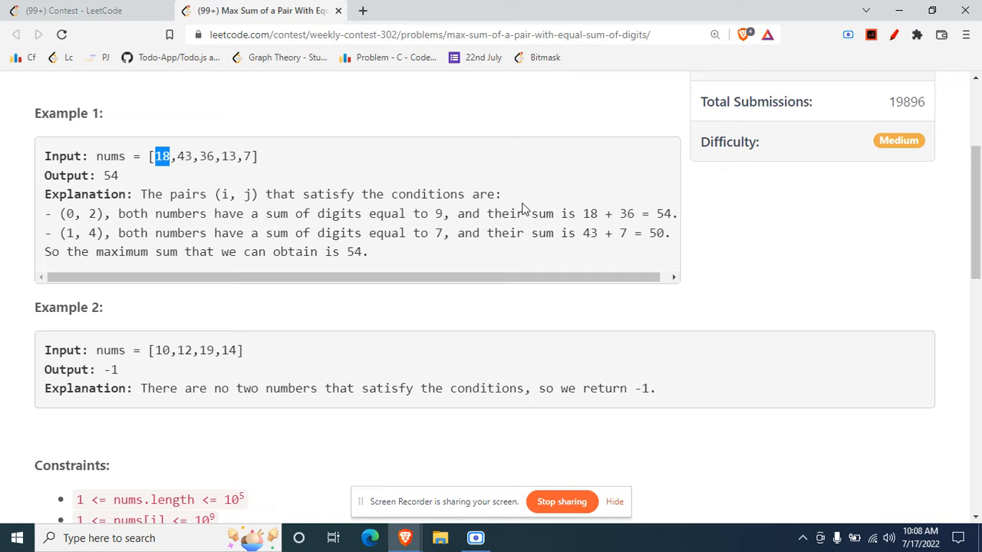
scroll("down", 3)
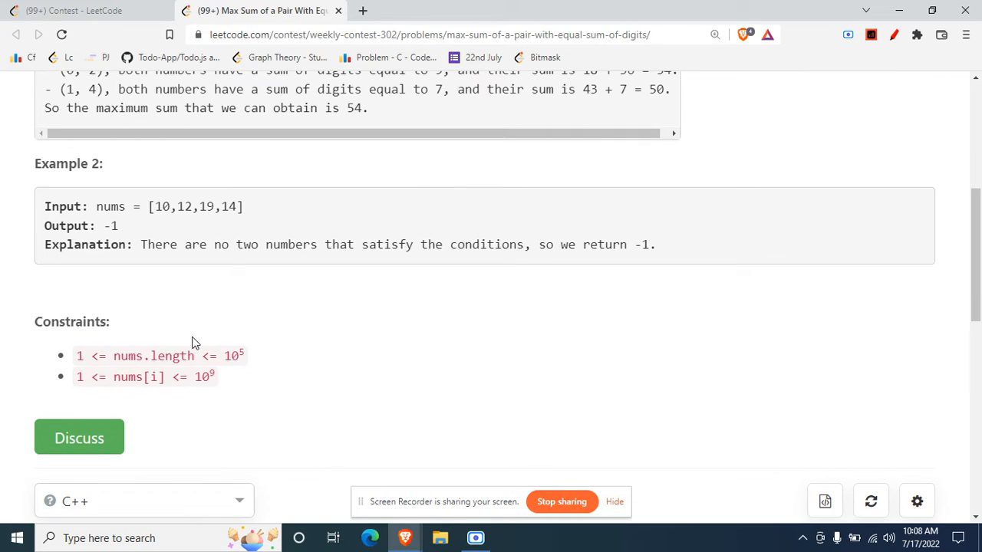
left_click_drag(195, 356, 258, 356)
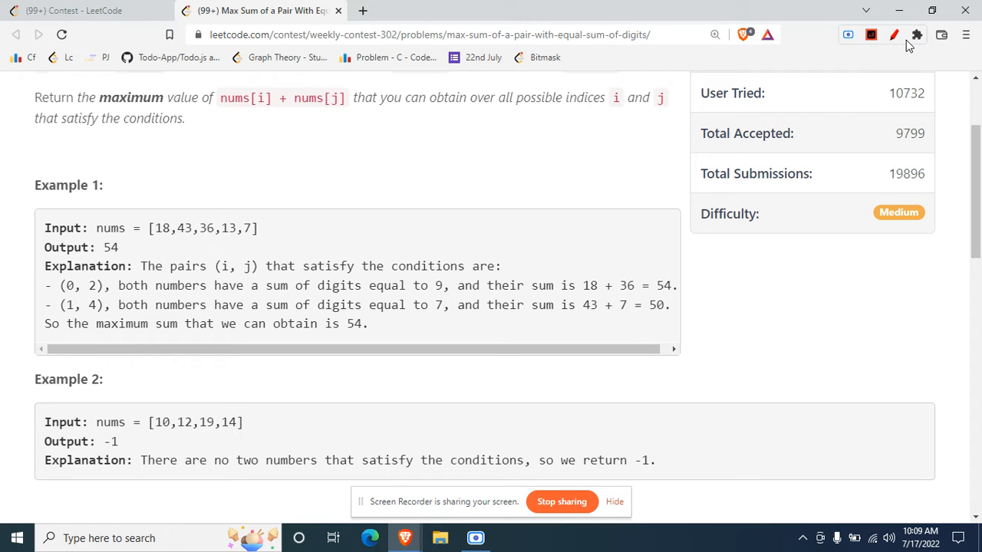
left_click(892, 33)
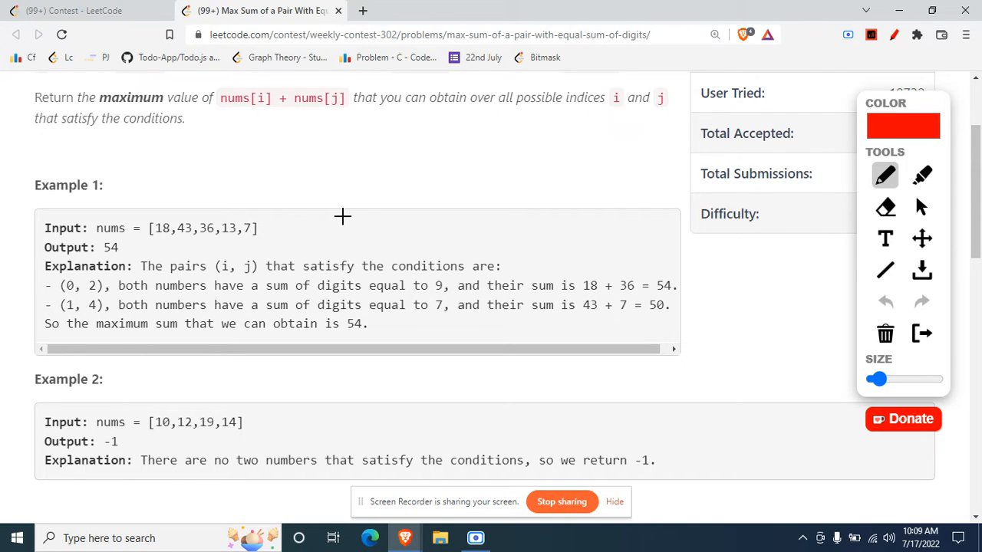
Handwrite 18, 43, 36, 7 in red over Example 1's explanation text.
scroll("down", 3)
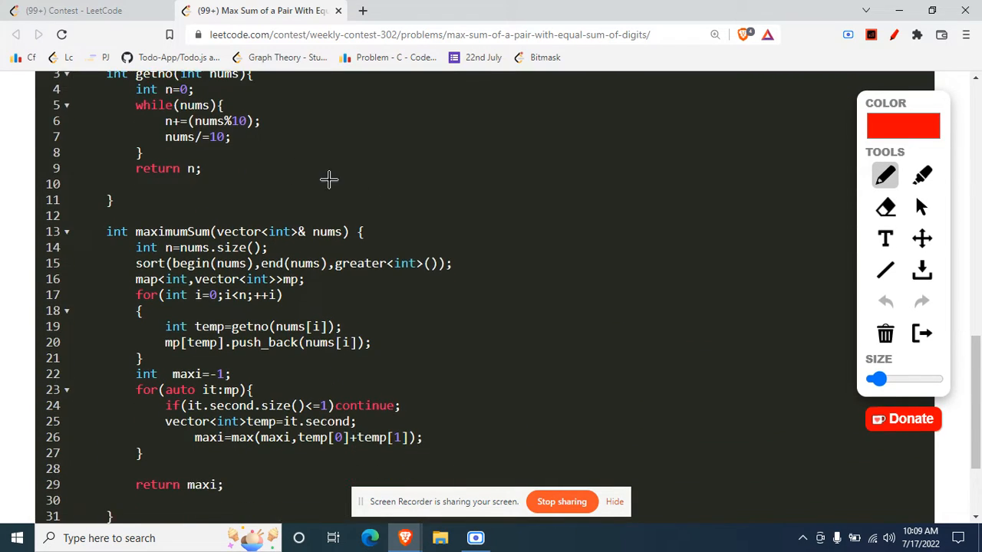
scroll("down", 3)
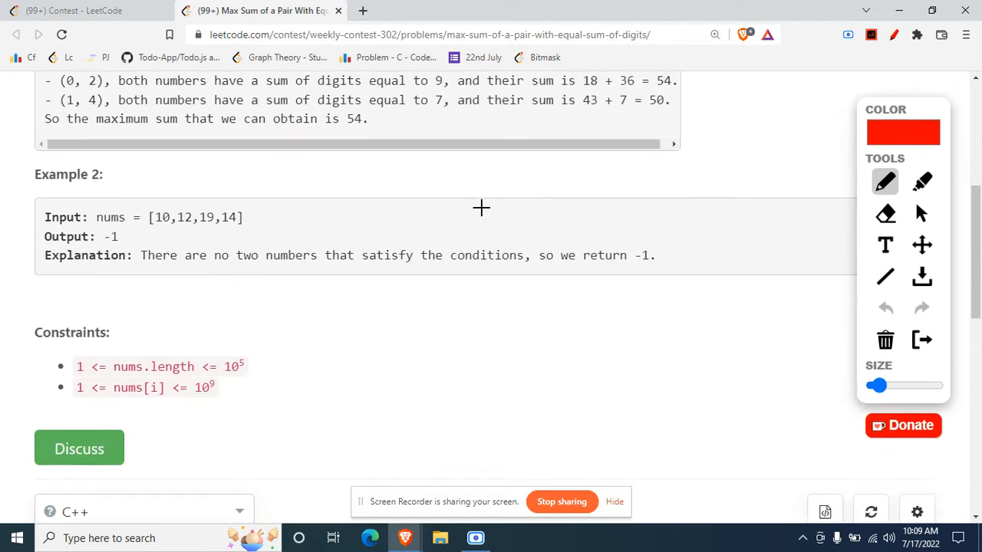
scroll("up", 3)
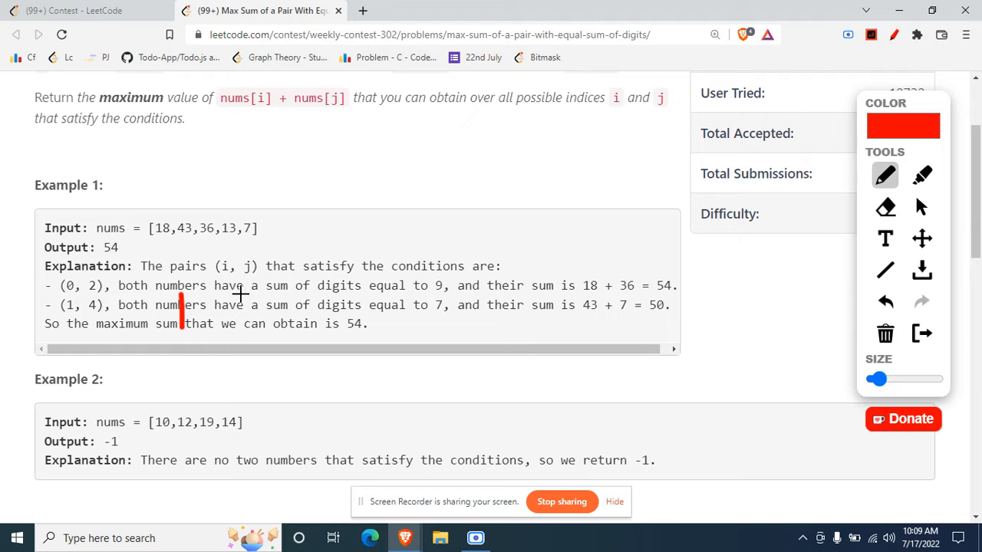
left_click_drag(246, 276, 406, 329)
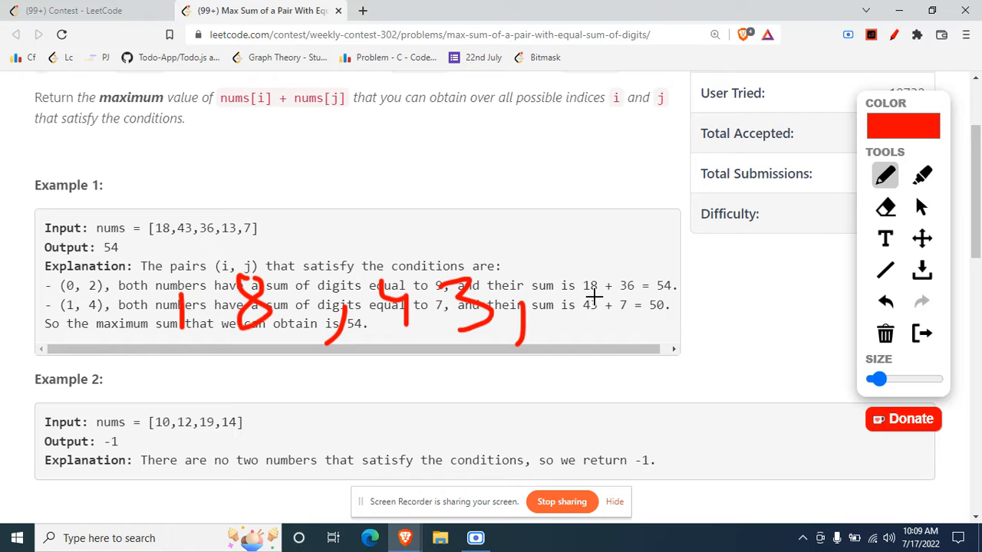
left_click_drag(599, 299, 683, 338)
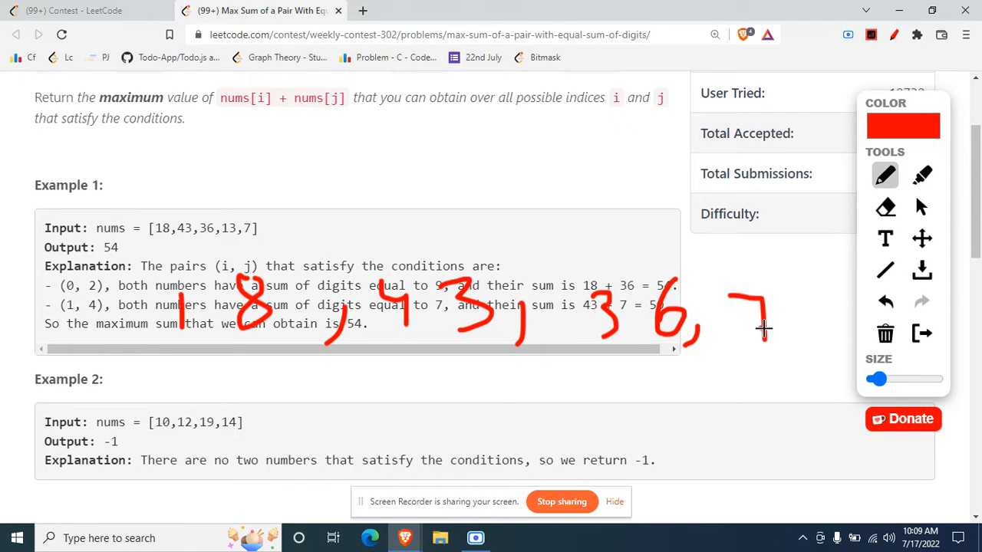
scroll("down", 3)
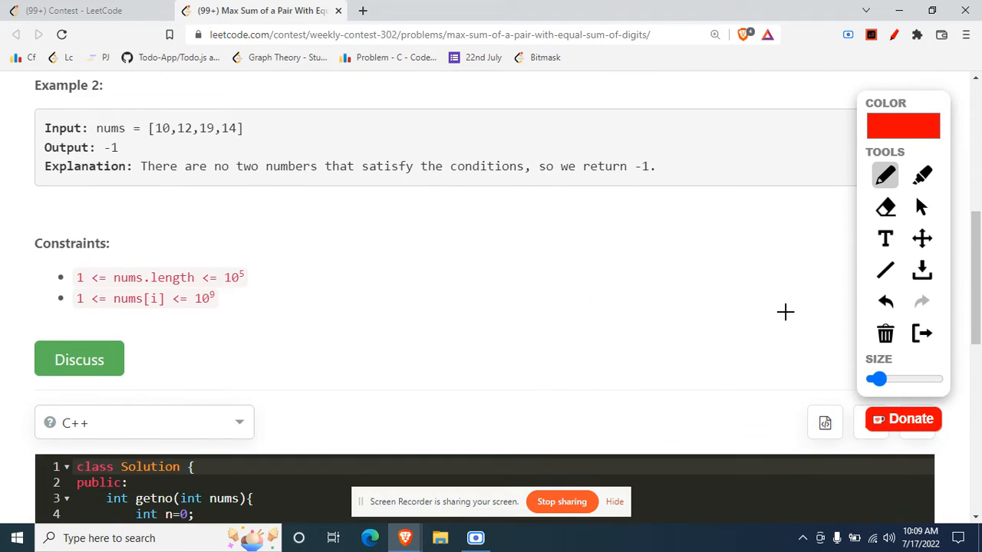
Circle the map<int,vector<int>> mp declaration on line 16 of the C++ code in red.
scroll("down", 3)
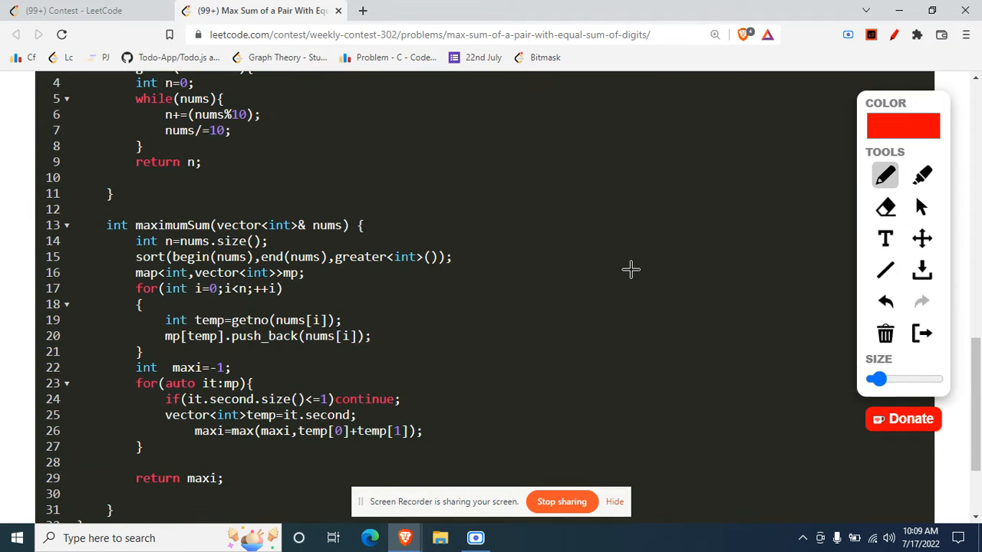
mouse_move(223, 267)
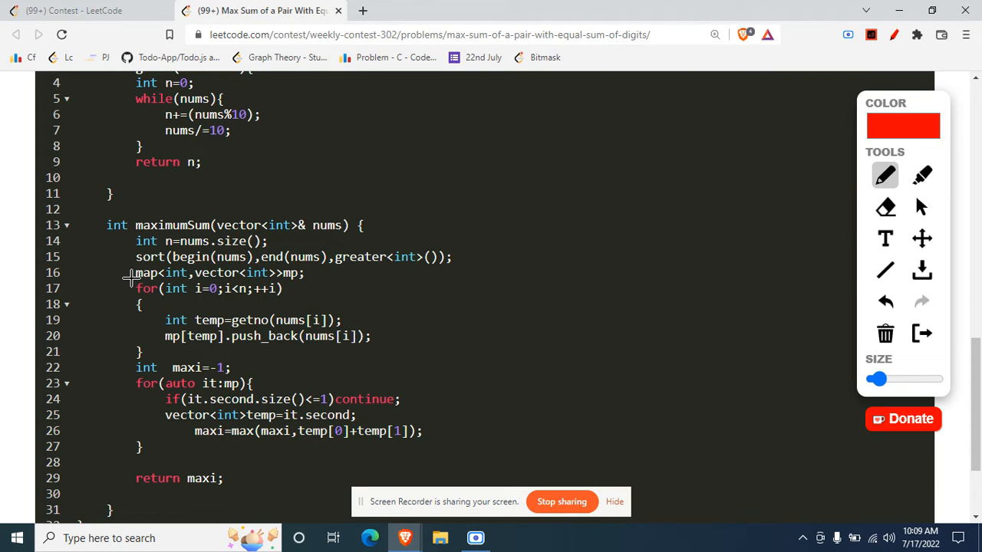
left_click_drag(130, 290, 270, 295)
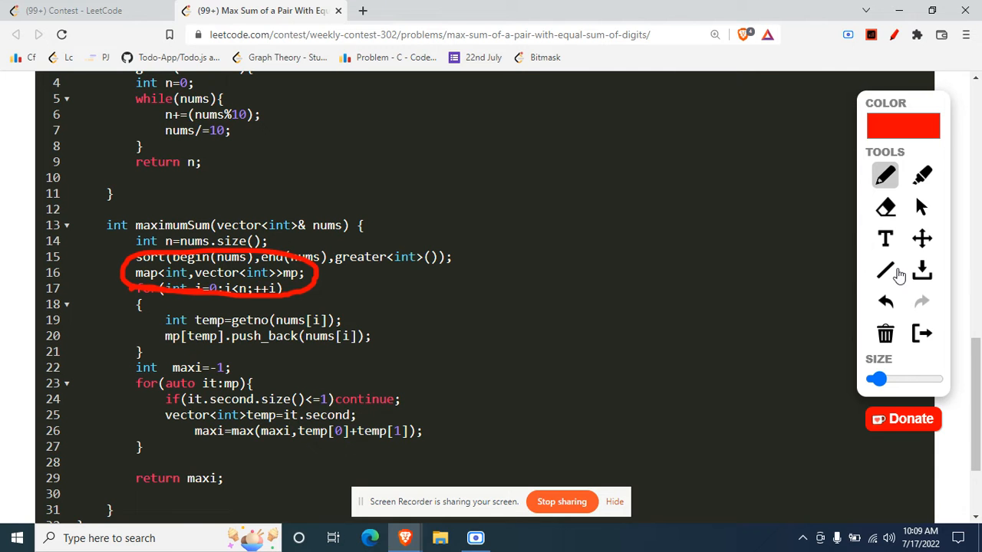
Brace Example 1's numbers and write the digit-sum-9 group as 9 → 18, 36.
left_click(885, 207)
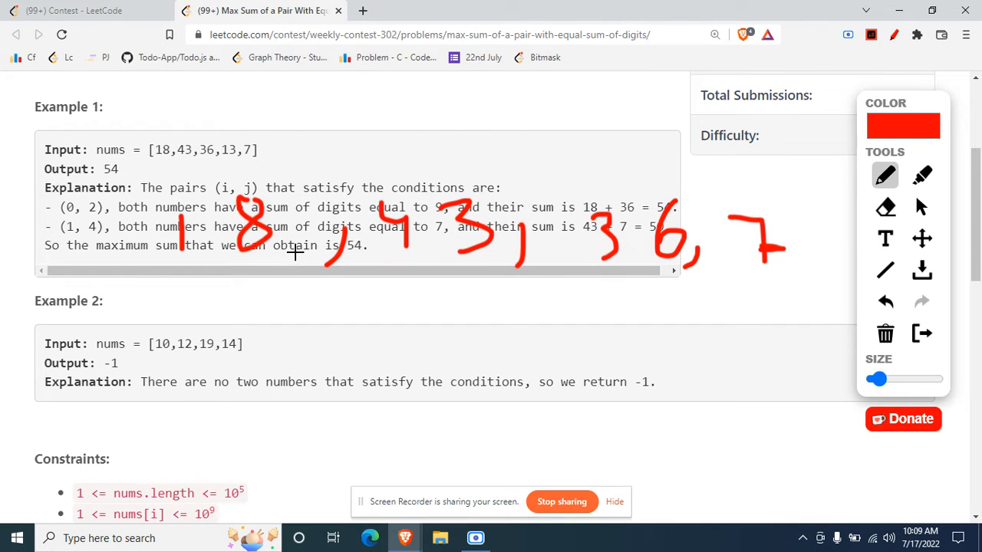
scroll("down", 3)
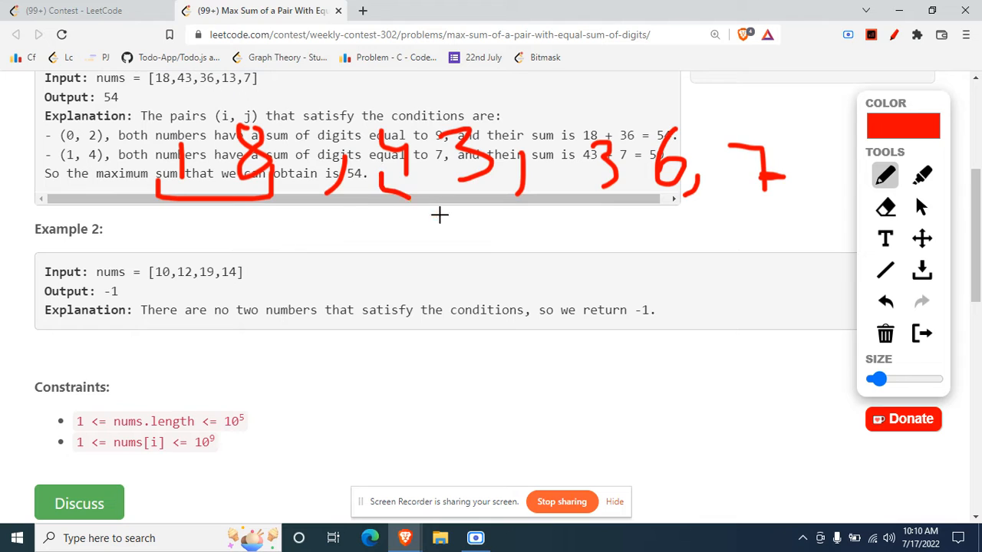
left_click_drag(376, 177, 494, 207)
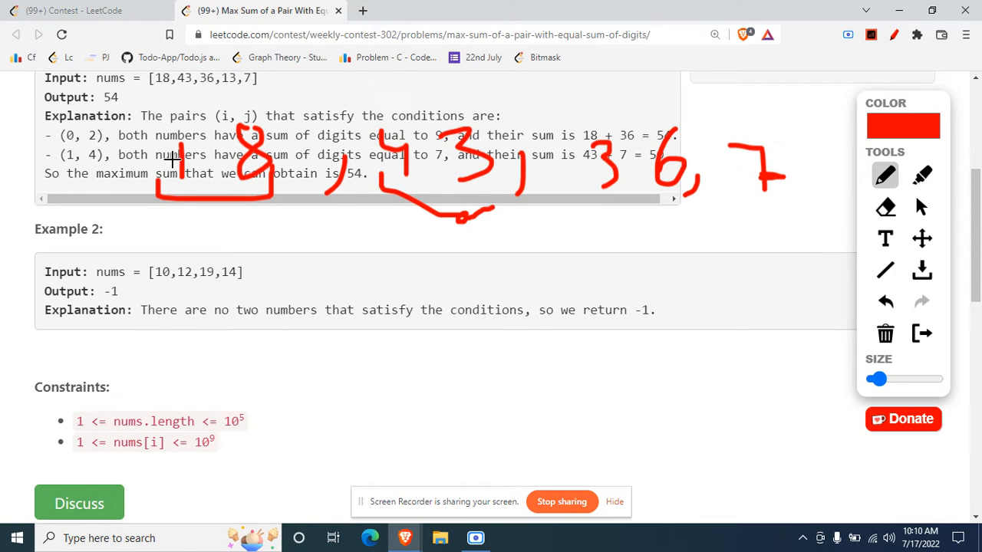
mouse_move(220, 122)
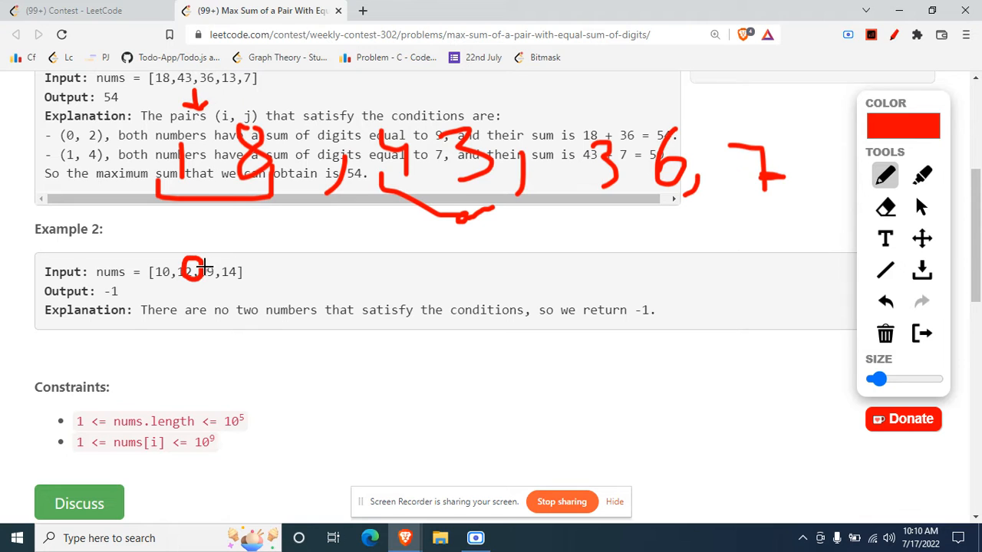
left_click_drag(196, 269, 280, 292)
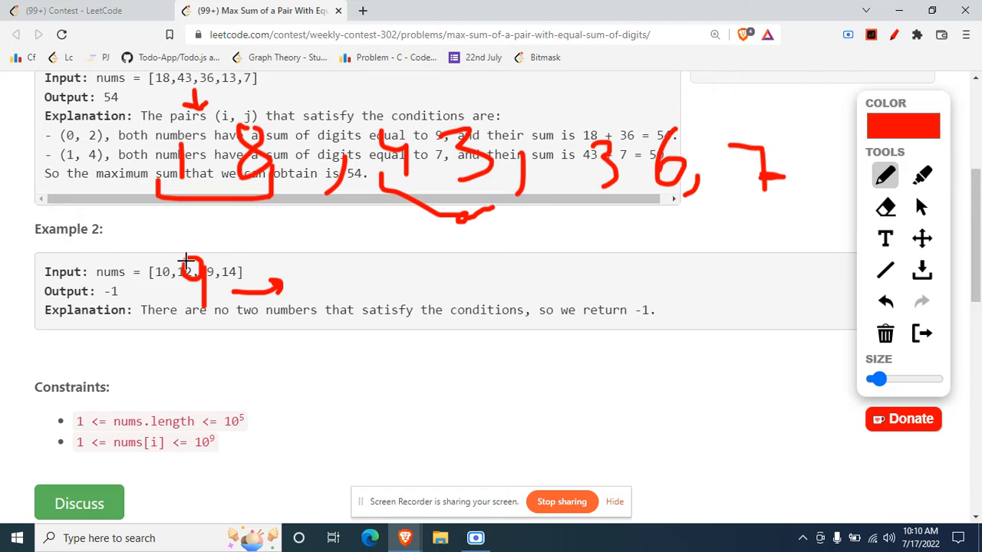
mouse_move(246, 136)
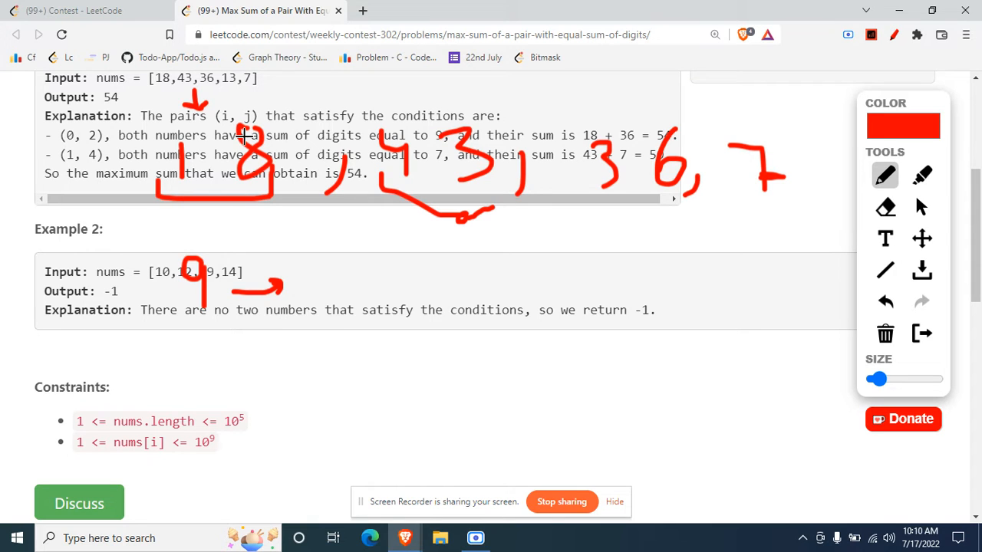
mouse_move(321, 265)
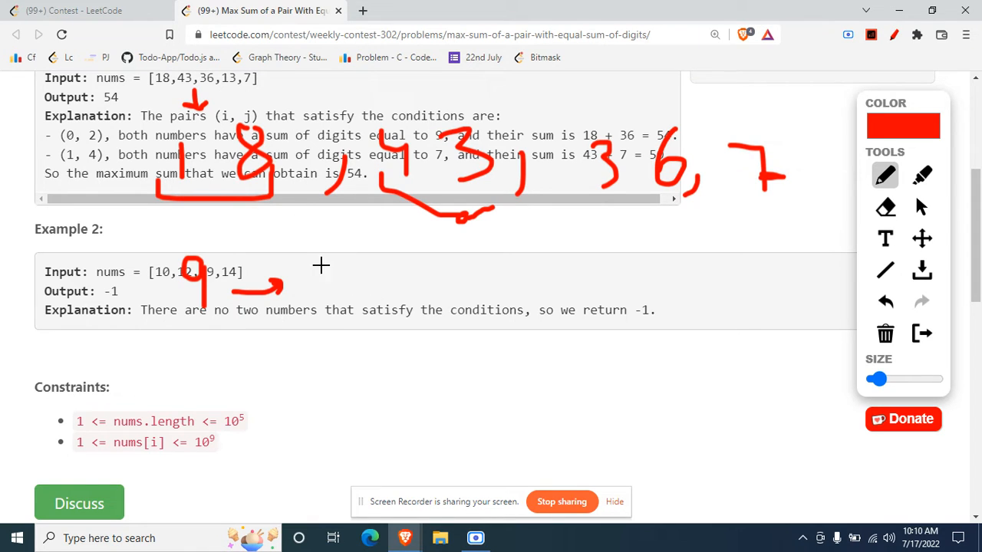
left_click_drag(304, 263, 337, 295)
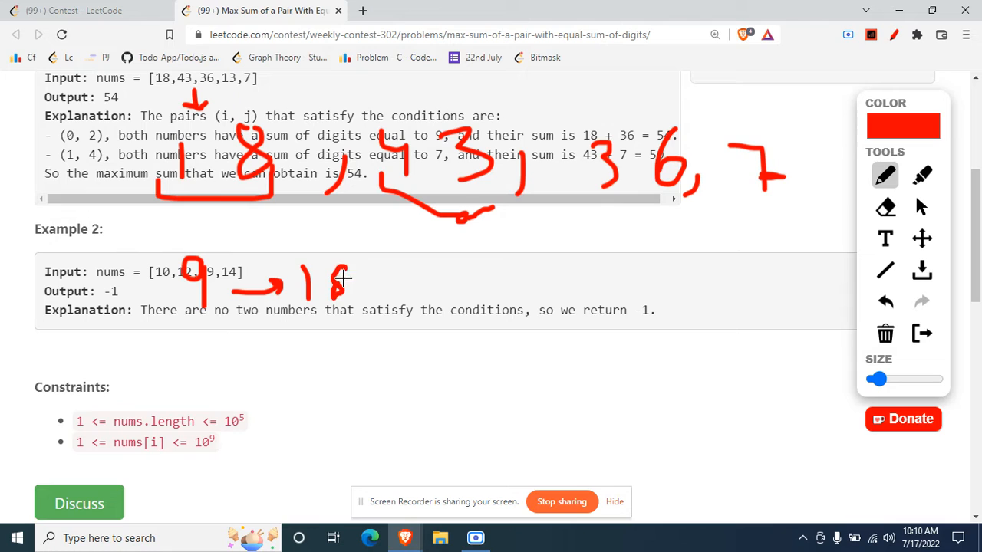
left_click_drag(329, 269, 345, 295)
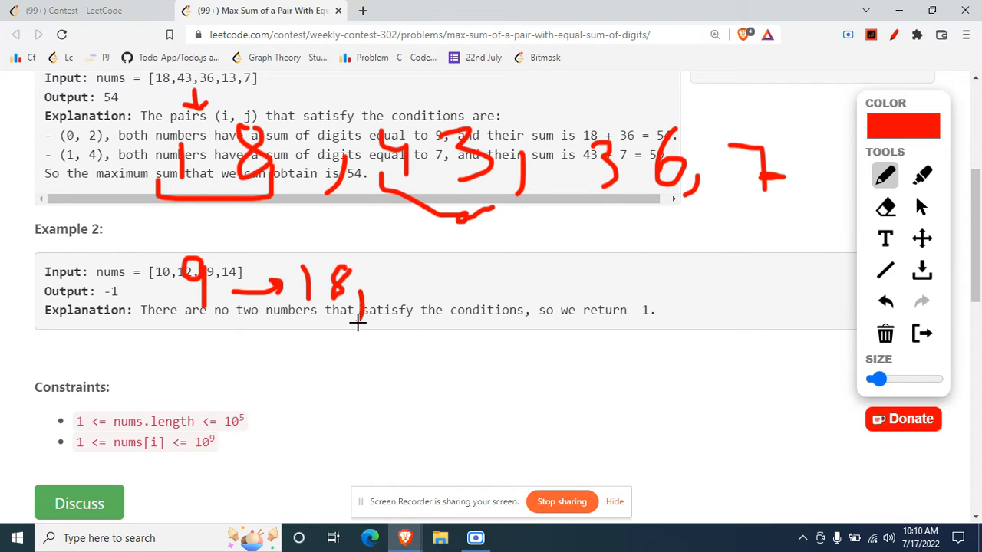
mouse_move(411, 261)
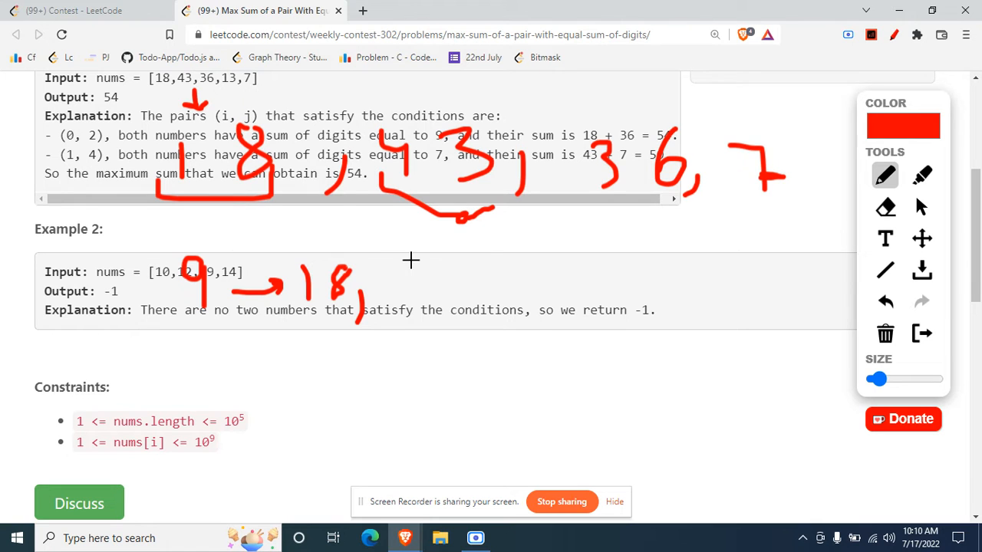
left_click_drag(391, 276, 460, 306)
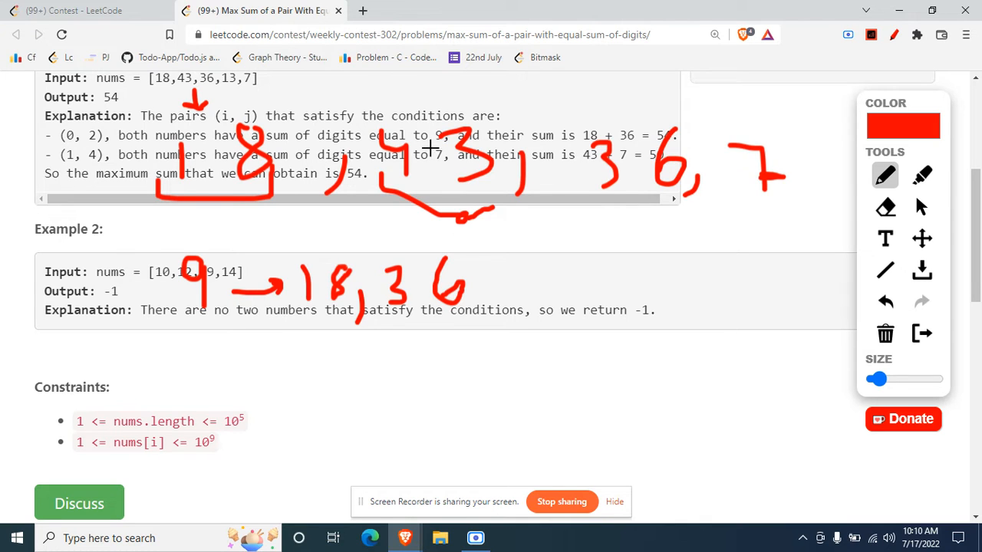
mouse_move(718, 146)
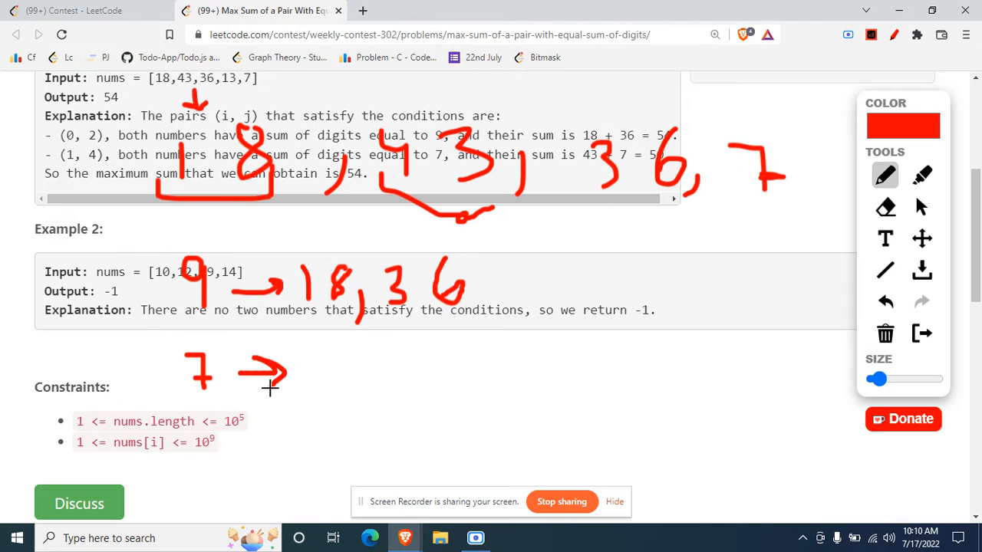
Write the digit-sum-7 group as 7 → 43, 7 below it.
left_click_drag(338, 361, 325, 383)
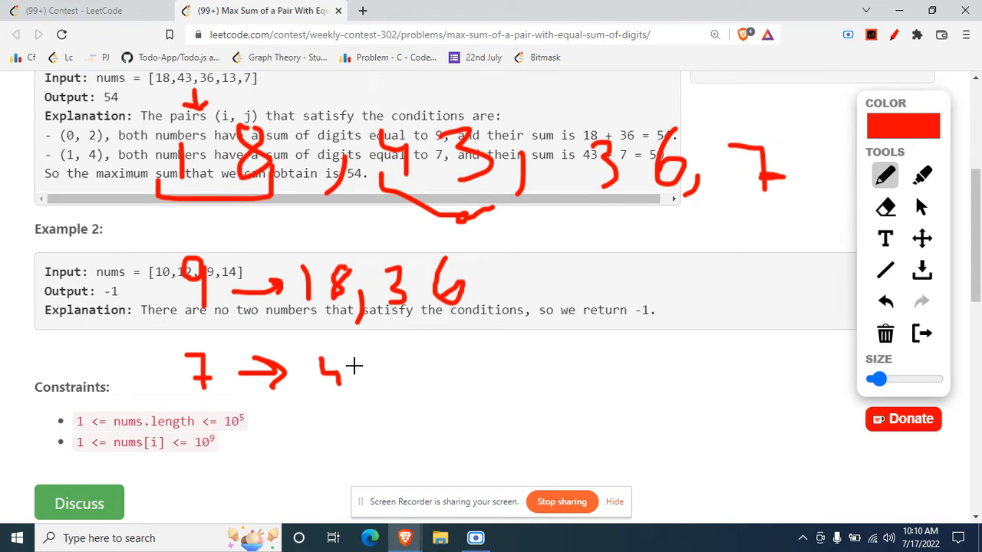
left_click_drag(315, 361, 414, 399)
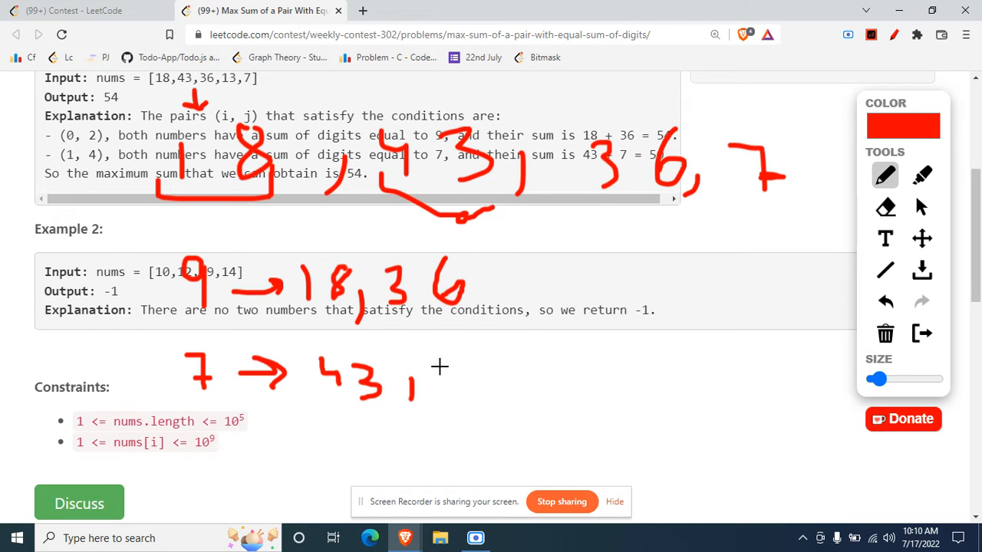
left_click_drag(445, 365, 475, 391)
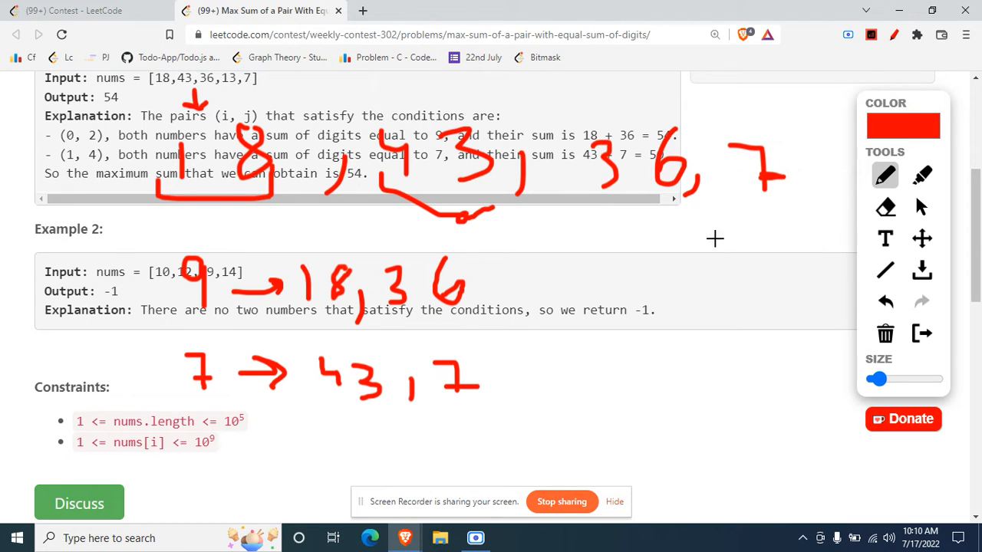
mouse_move(395, 317)
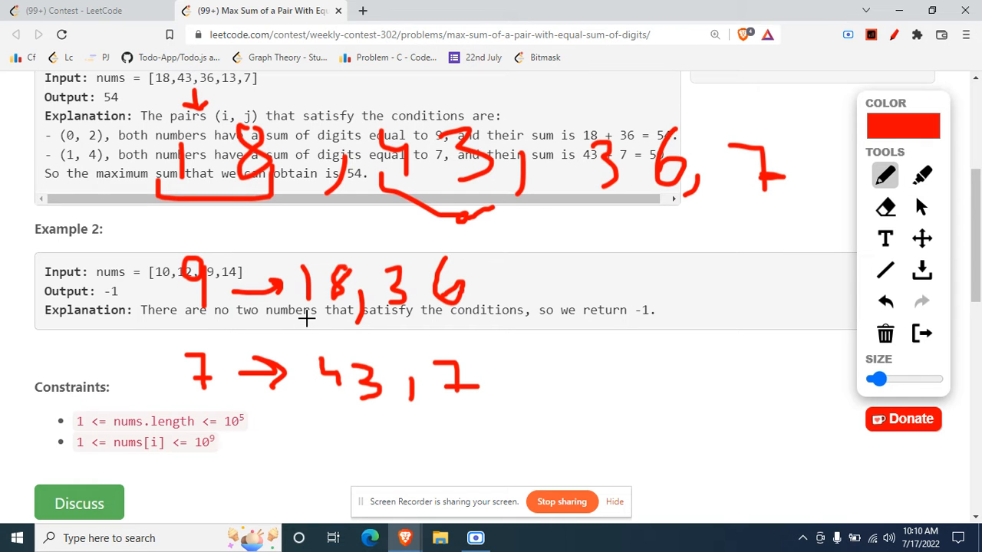
scroll("down", 3)
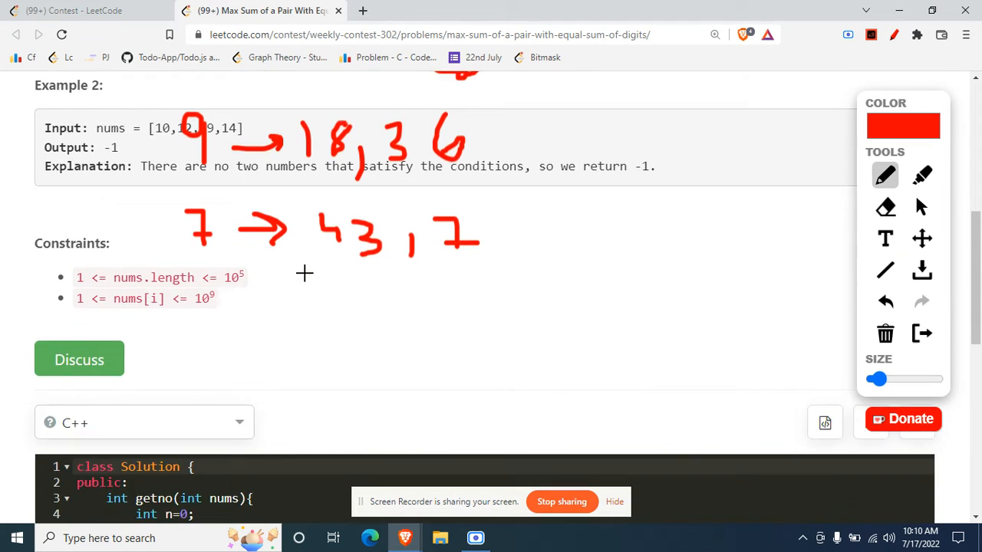
Bracket the getno digit-sum helper in red in the C++ code, then return to the examples.
scroll("down", 3)
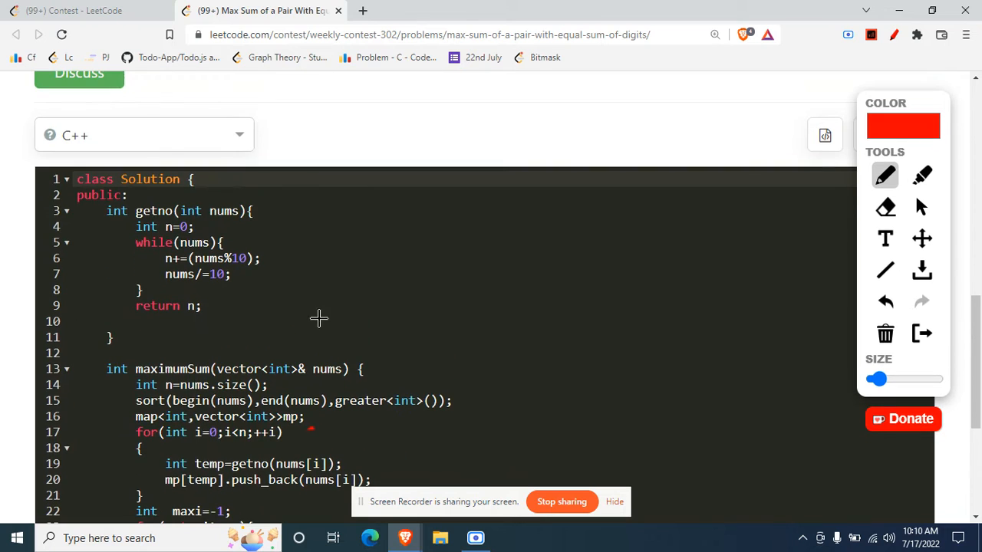
left_click_drag(85, 212, 59, 242)
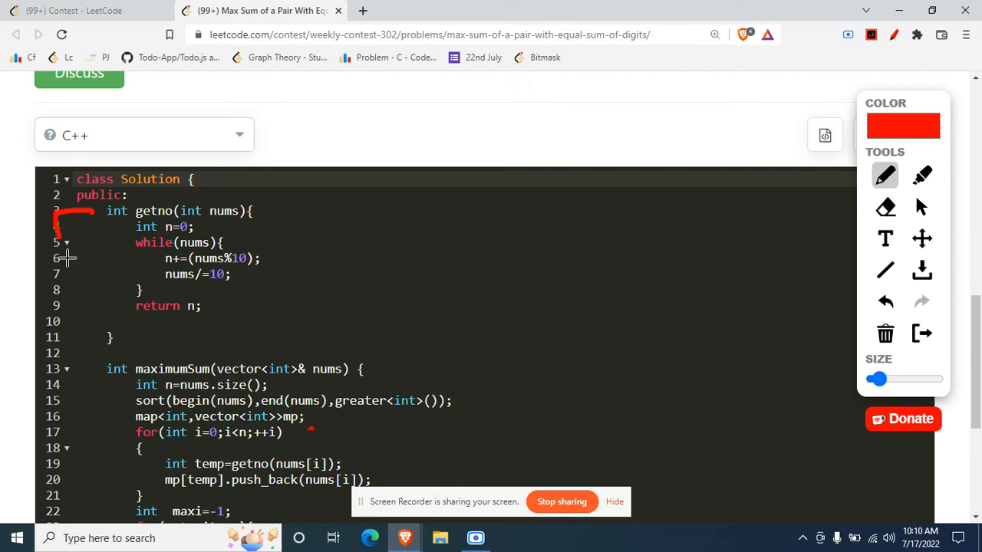
left_click_drag(64, 253, 144, 360)
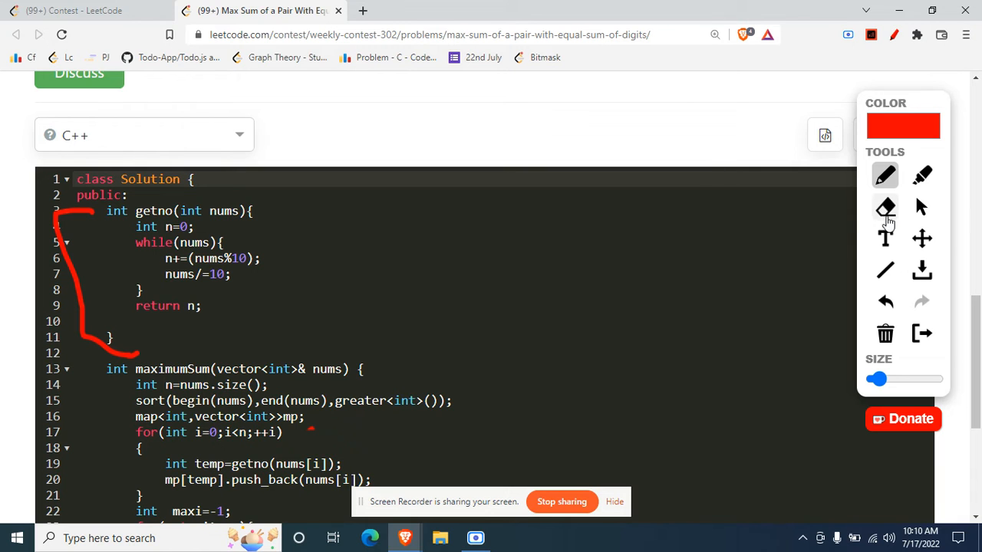
left_click(885, 207)
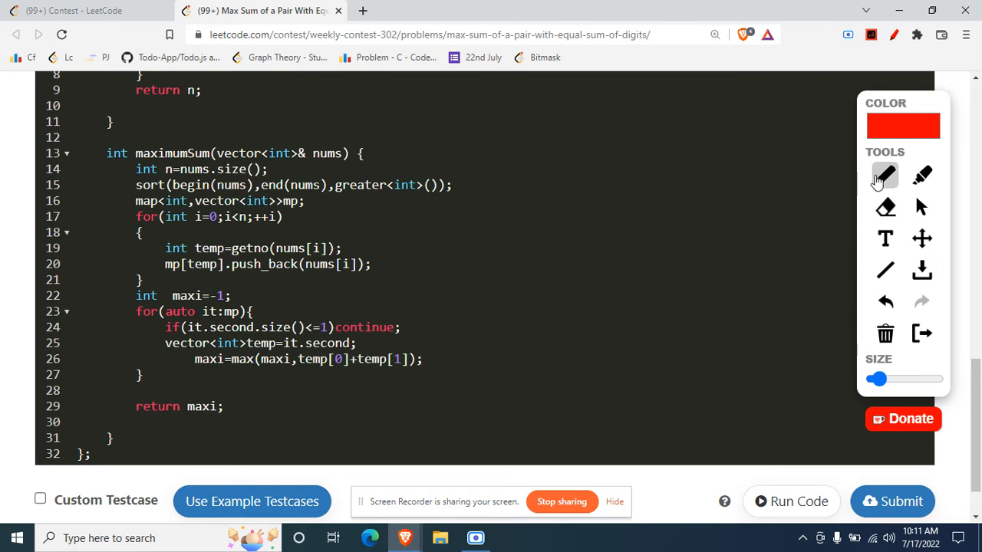
left_click(883, 175)
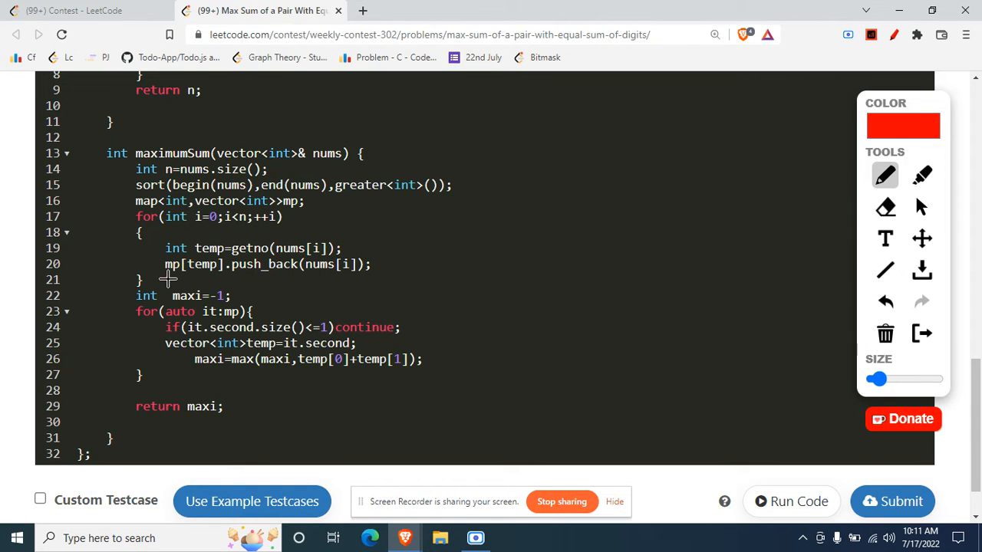
left_click_drag(163, 280, 380, 281)
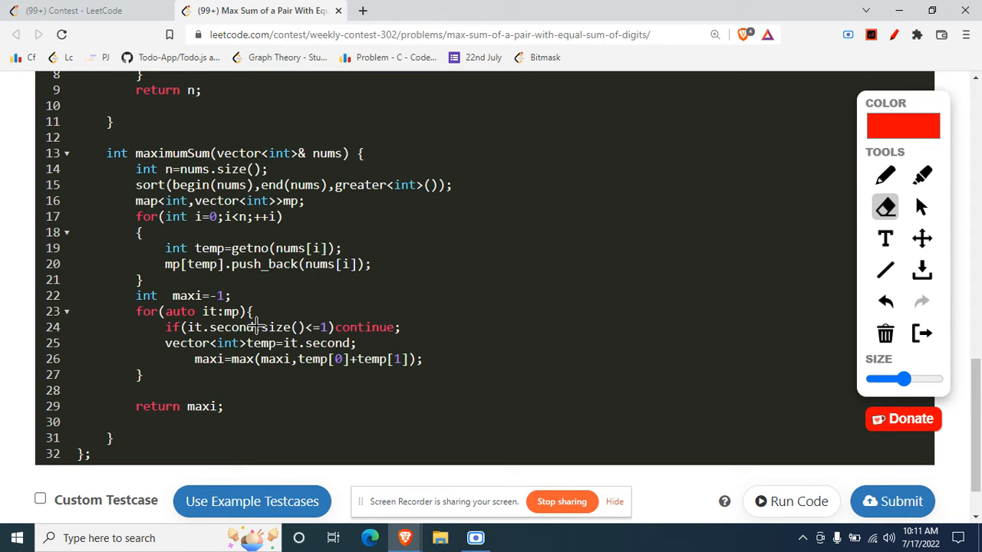
scroll("down", 3)
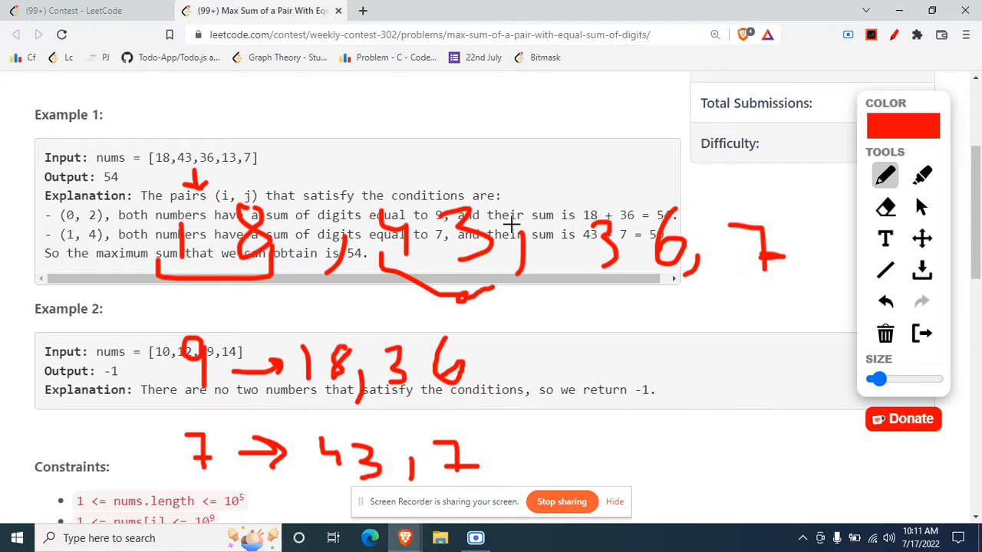
Write Example 1's numbers sorted descending, 43 | 36, 18, 7, above the example.
scroll("down", 3)
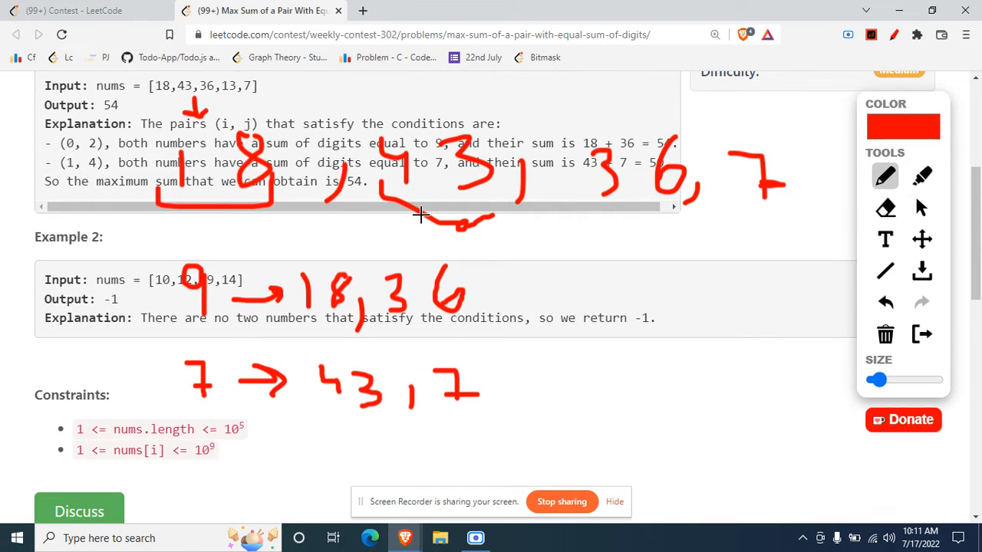
scroll("down", 3)
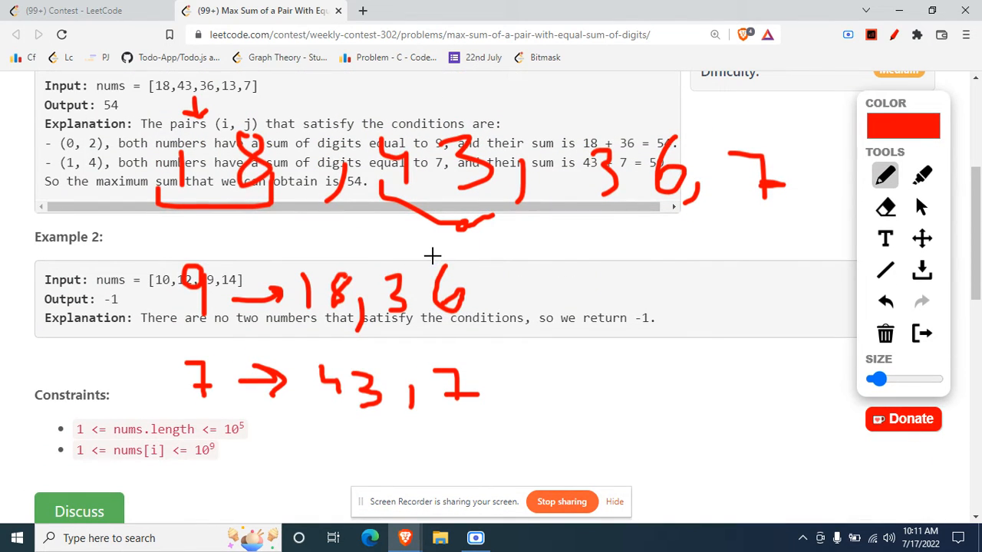
mouse_move(392, 267)
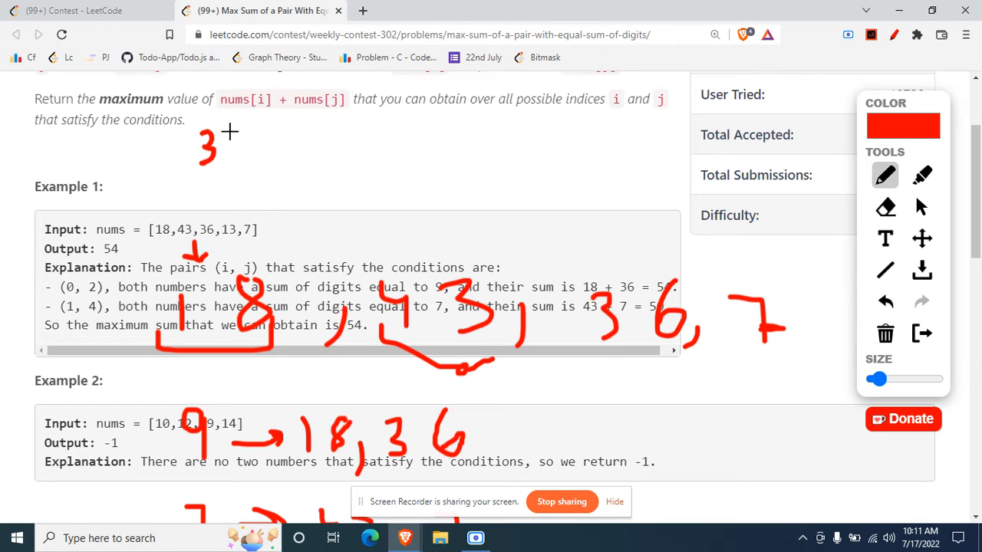
left_click_drag(230, 138, 352, 150)
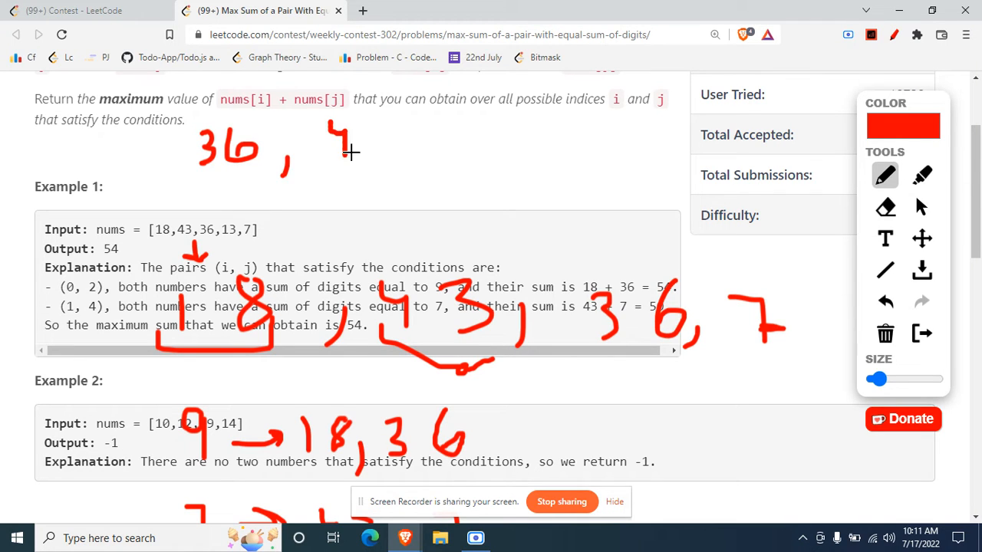
left_click_drag(345, 146, 414, 161)
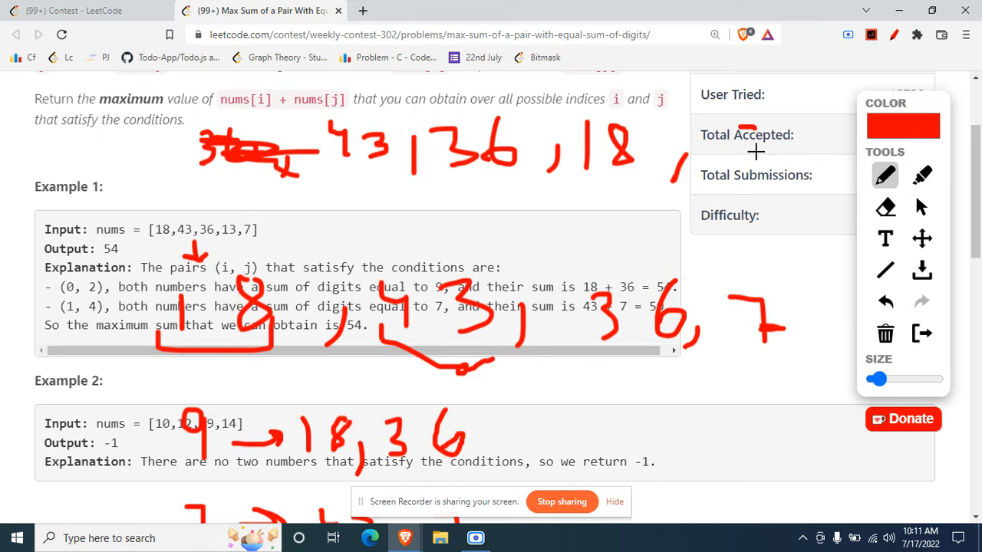
Erase old scribbles and draw red arrows under 43 and 36.
left_click(884, 204)
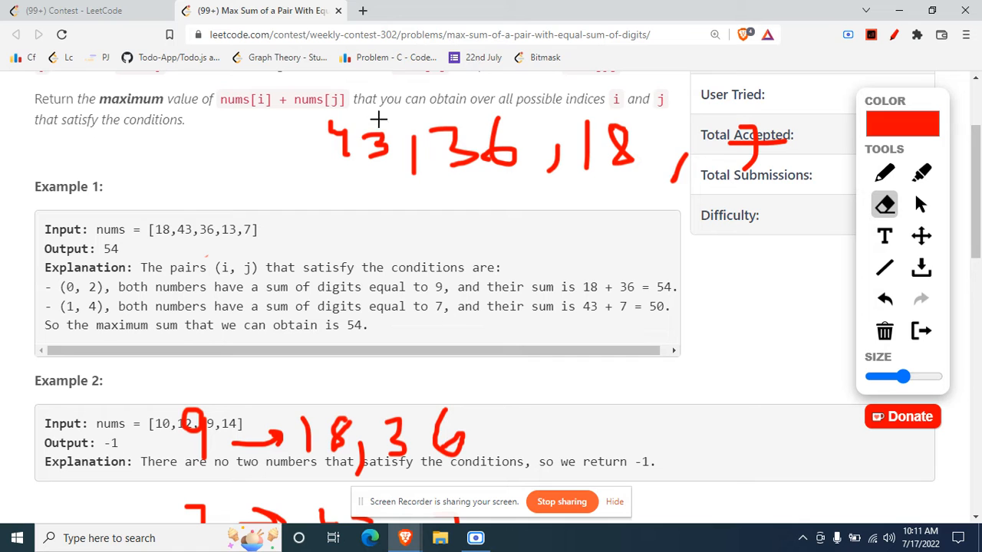
left_click(884, 172)
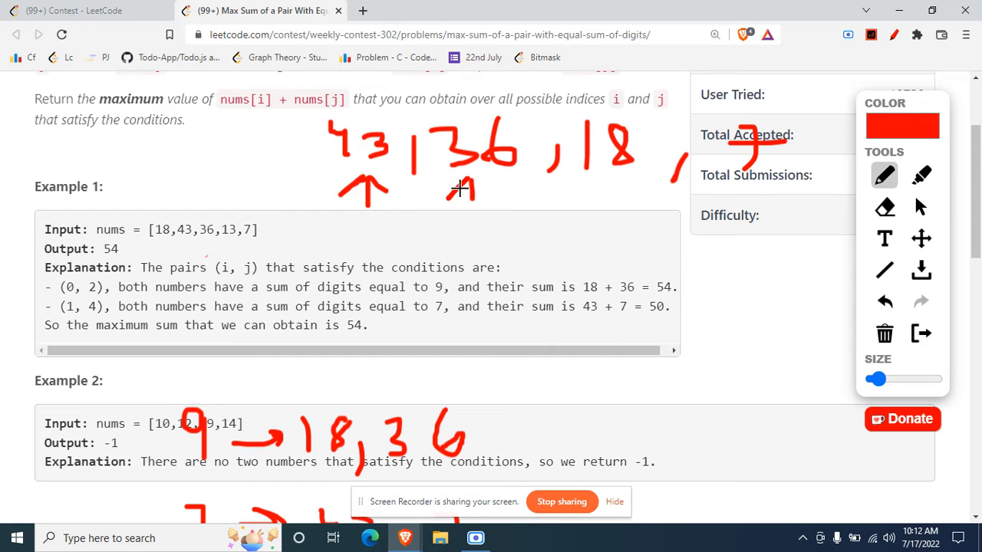
left_click_drag(452, 196, 494, 184)
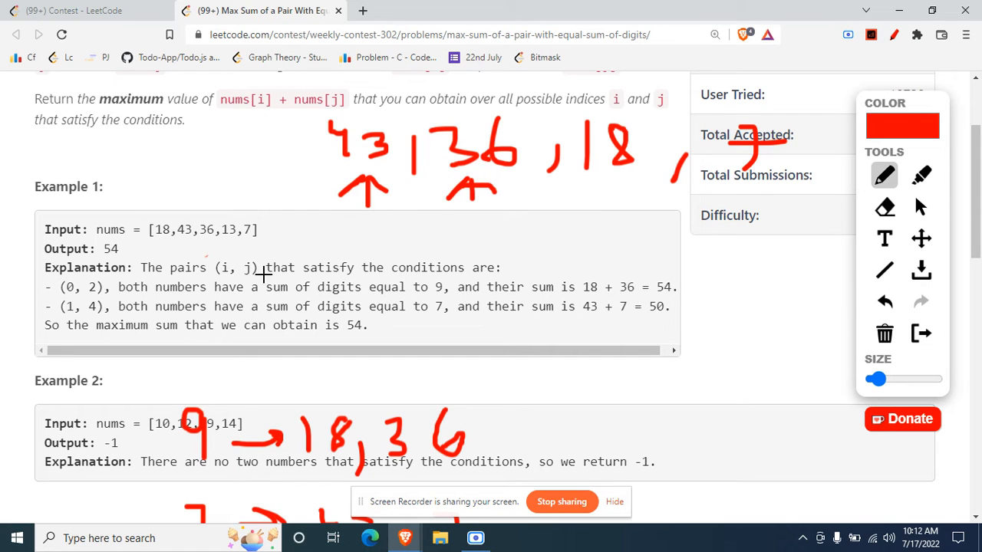
scroll("down", 3)
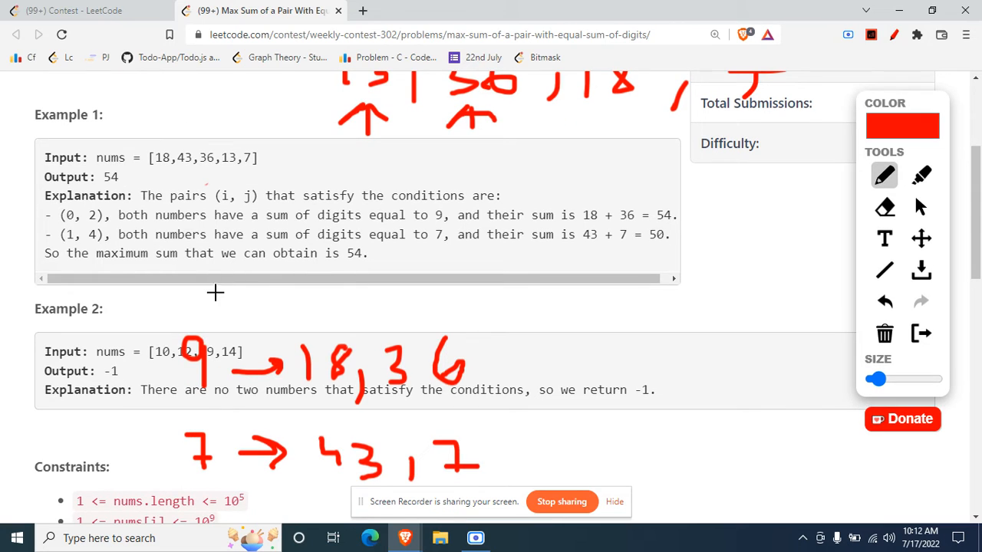
mouse_move(764, 224)
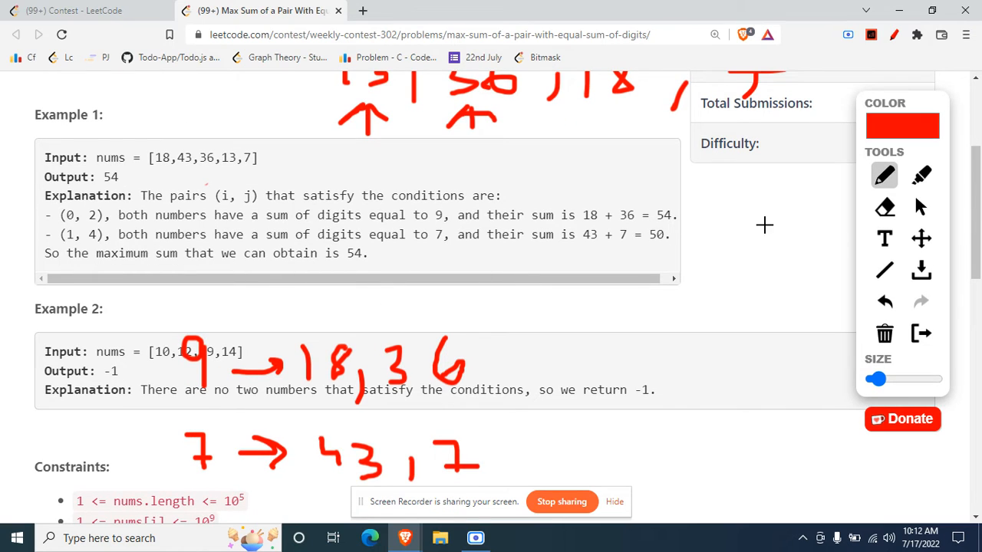
mouse_move(583, 327)
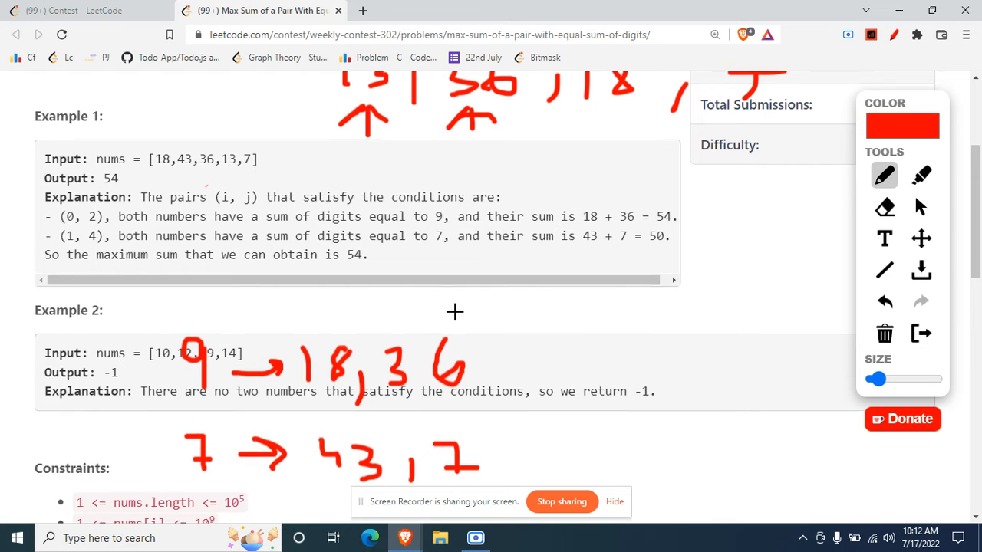
Erase the arrows, mark digit sums 7 and 9 above the sorted numbers, and redraw the 9 group as 36, 18.
scroll("down", 3)
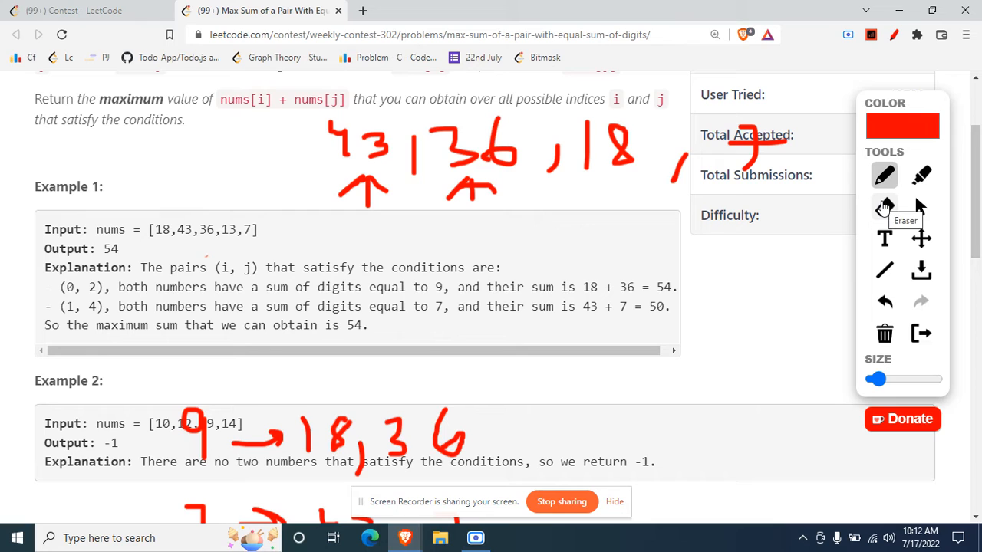
left_click(884, 208)
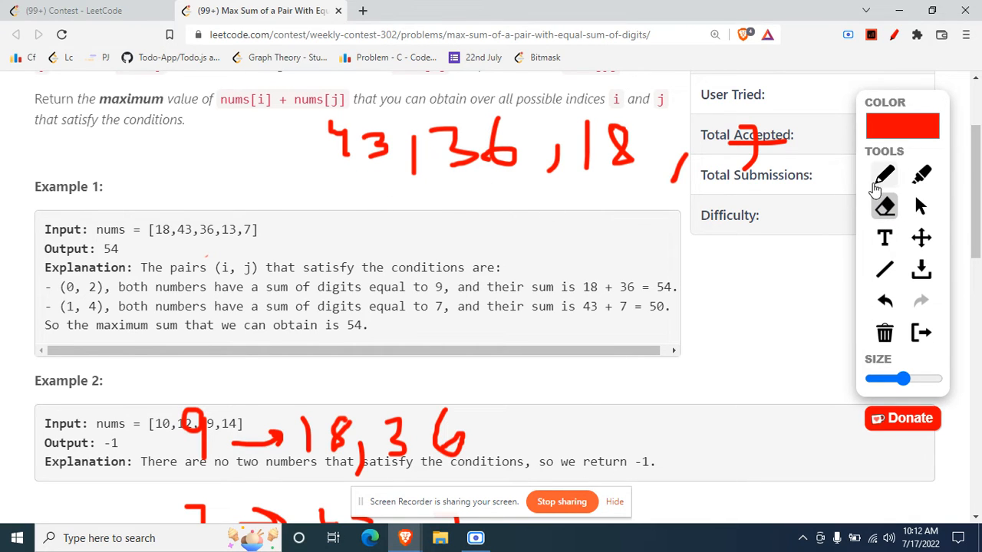
scroll("down", 3)
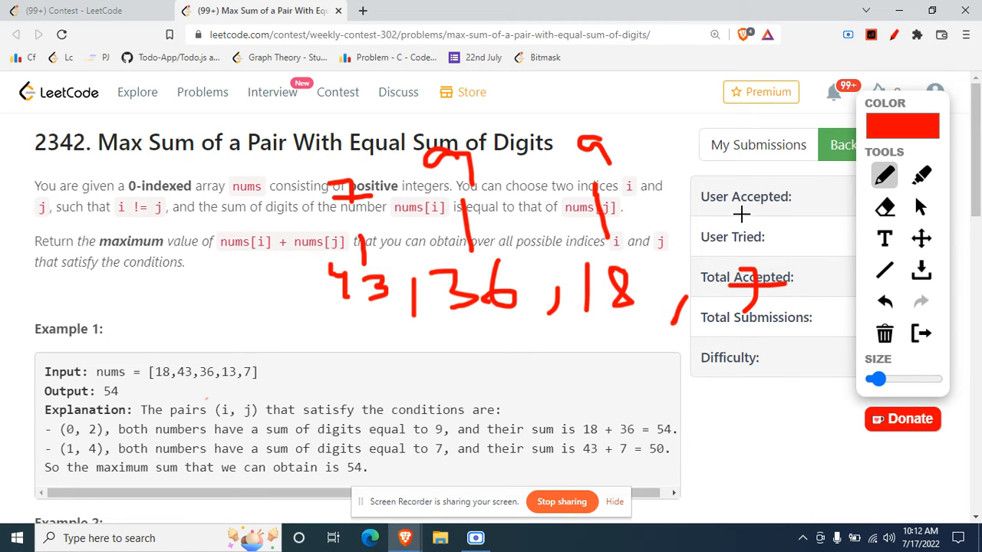
scroll("down", 3)
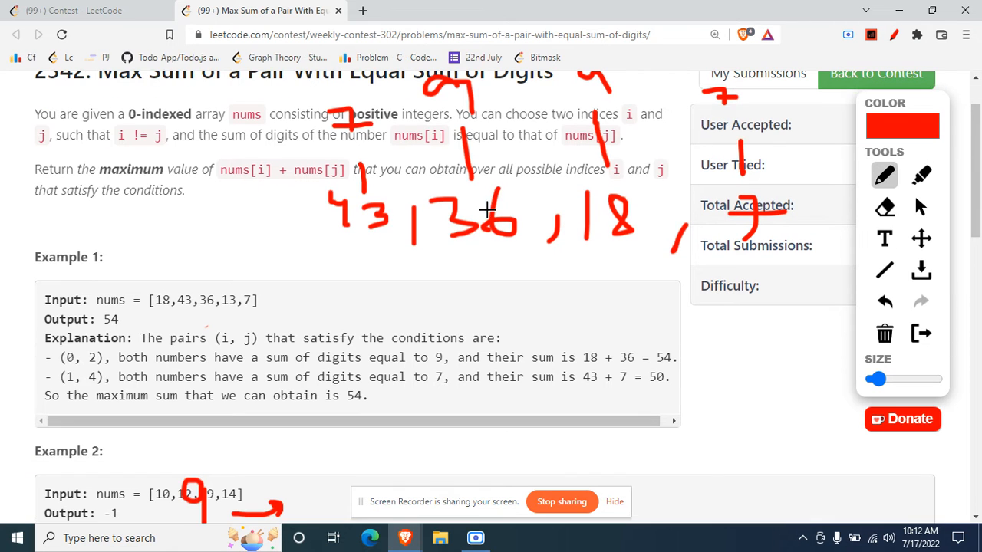
mouse_move(248, 264)
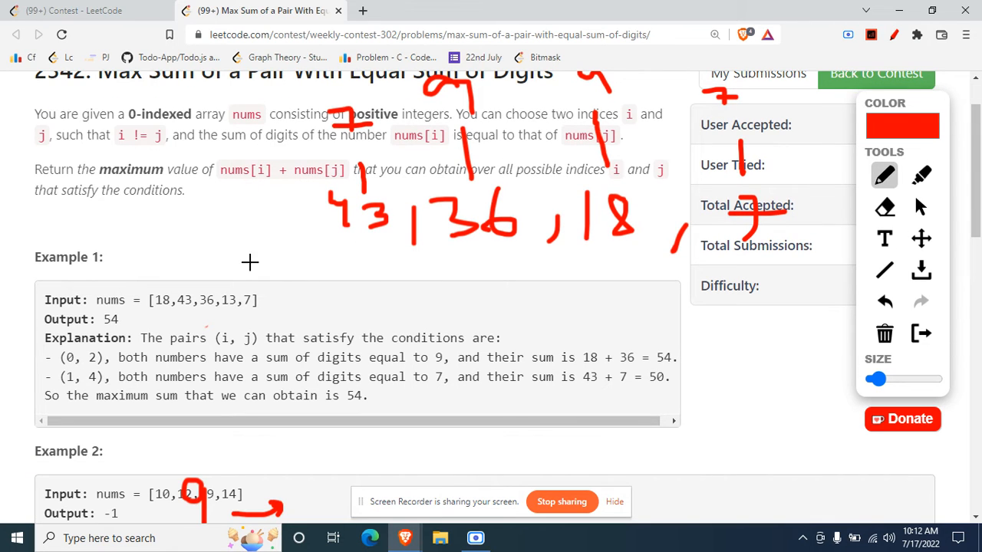
left_click_drag(242, 269, 288, 263)
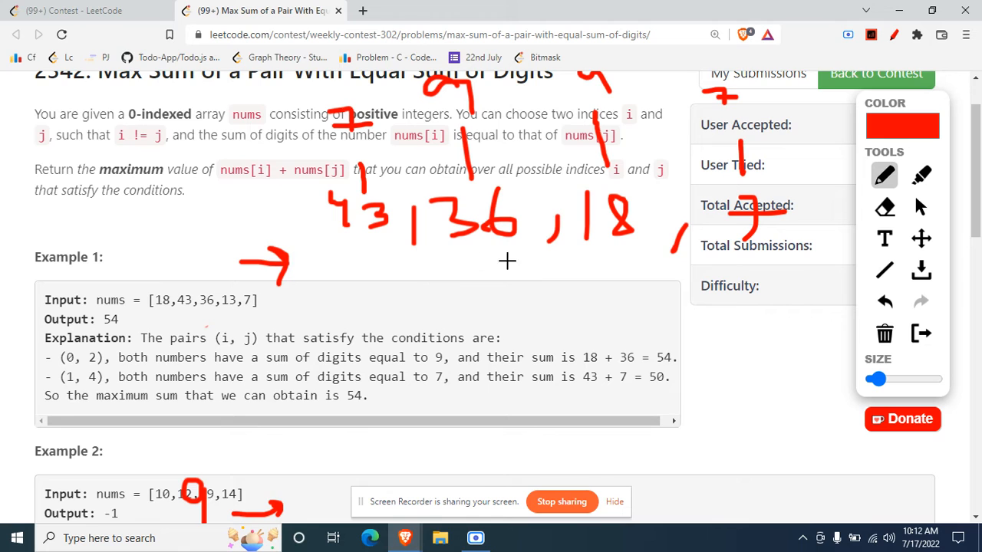
scroll("down", 3)
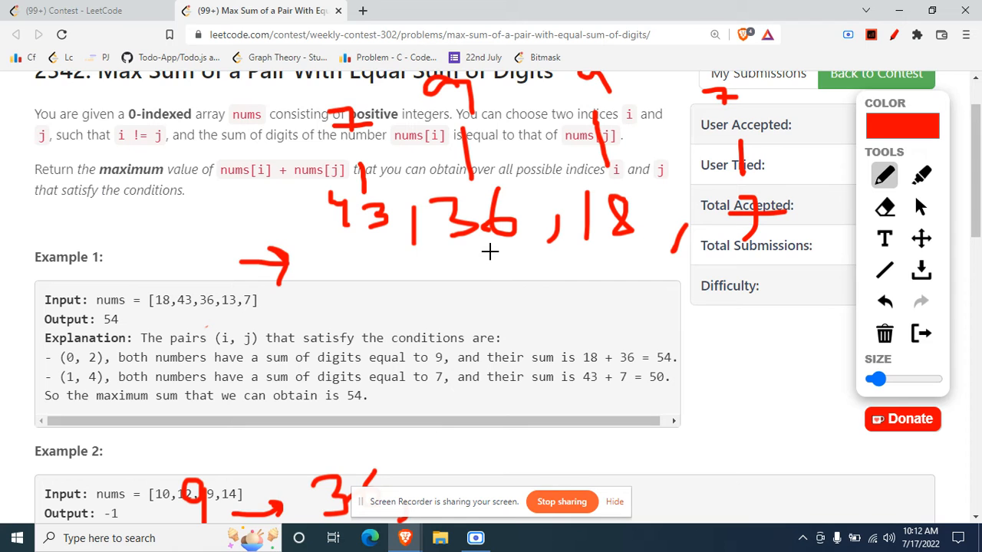
scroll("down", 3)
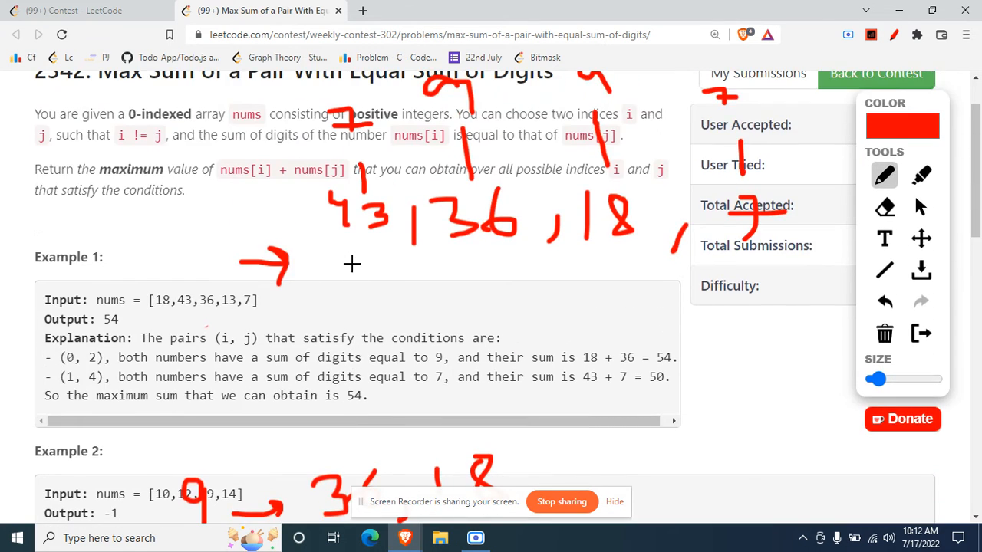
scroll("down", 3)
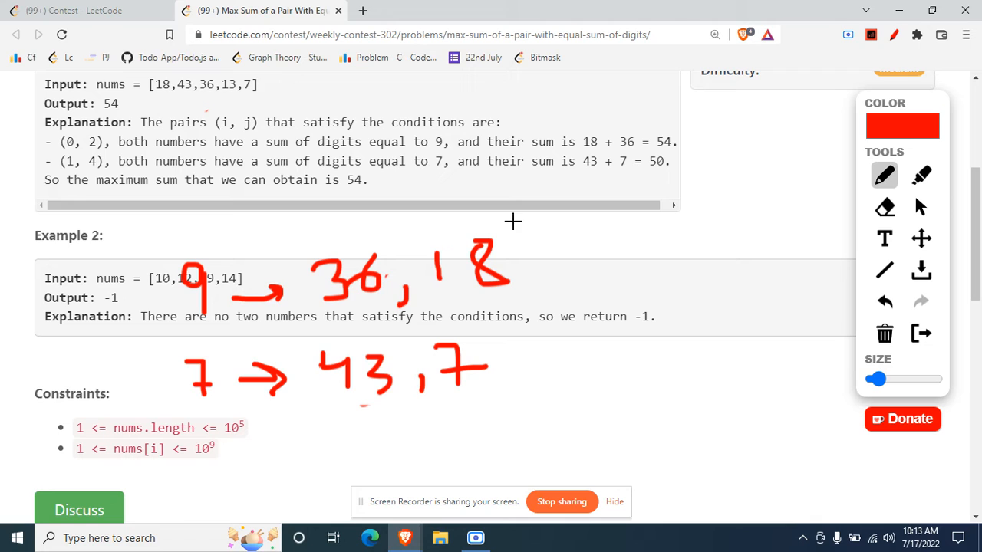
mouse_move(331, 205)
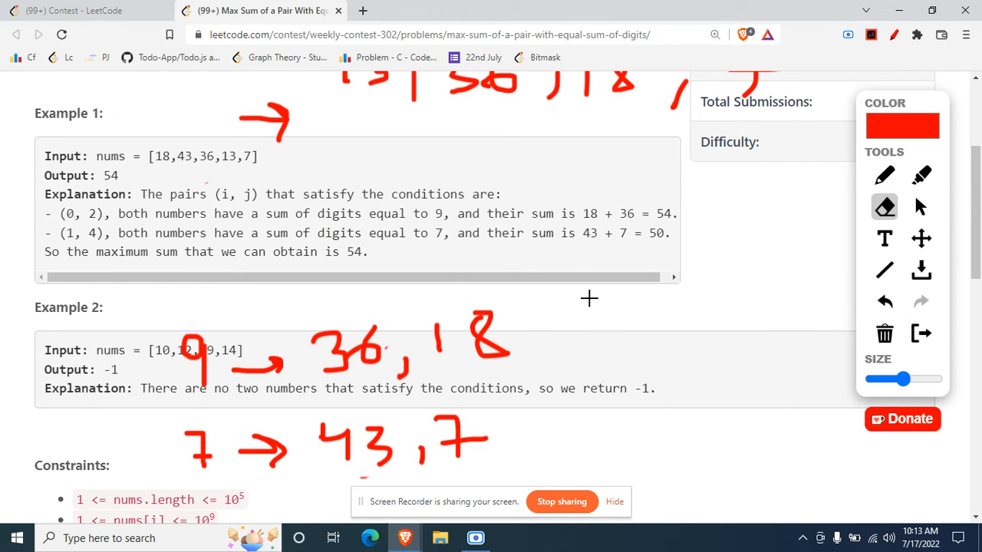
Add 72 after the 36, 18 group, then erase the red arc over the 9 group.
left_click_drag(536, 337, 546, 373)
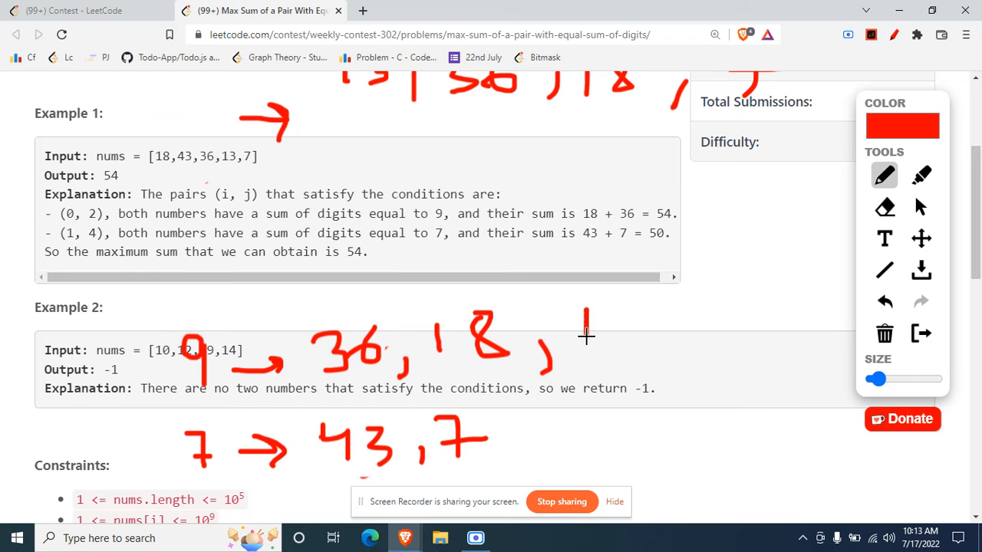
left_click_drag(583, 310, 580, 340)
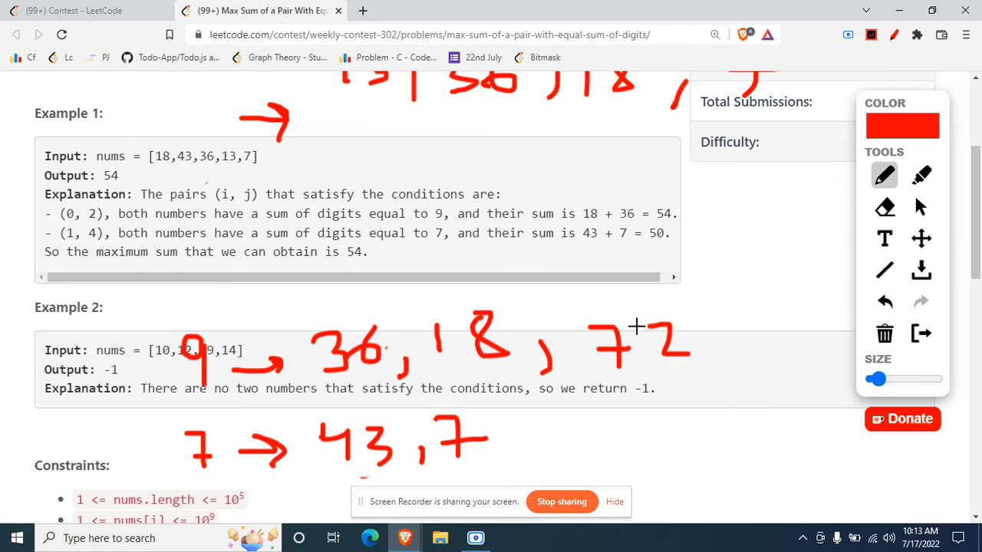
mouse_move(548, 297)
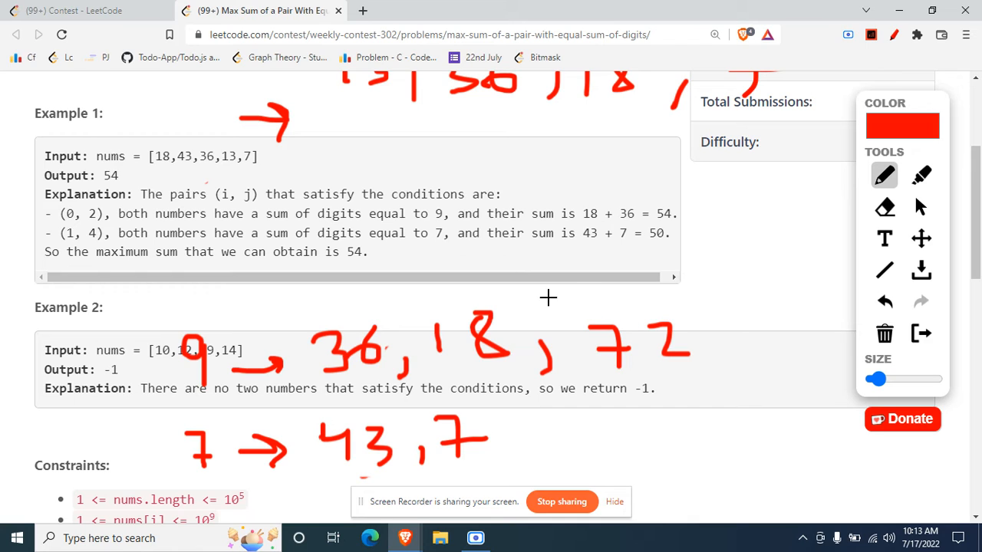
mouse_move(607, 316)
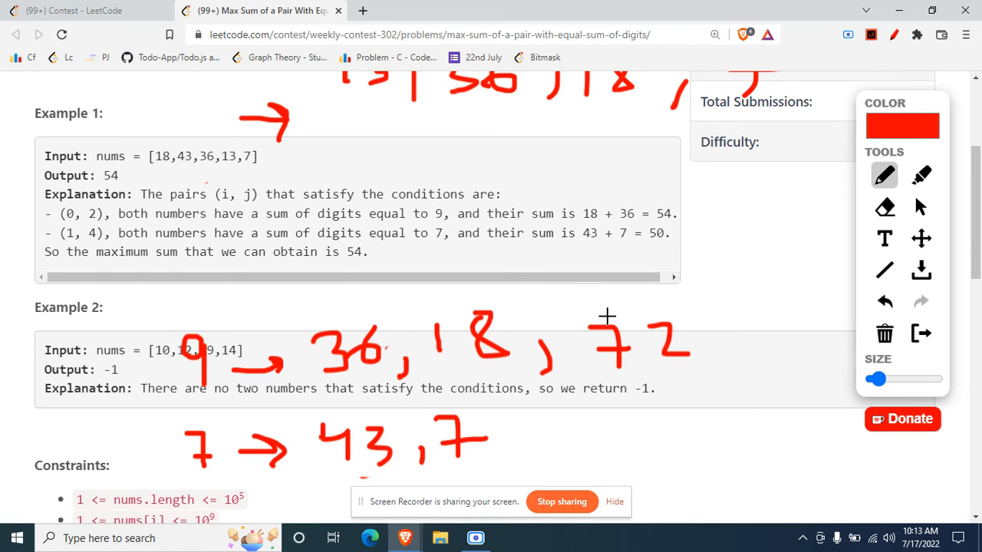
mouse_move(347, 322)
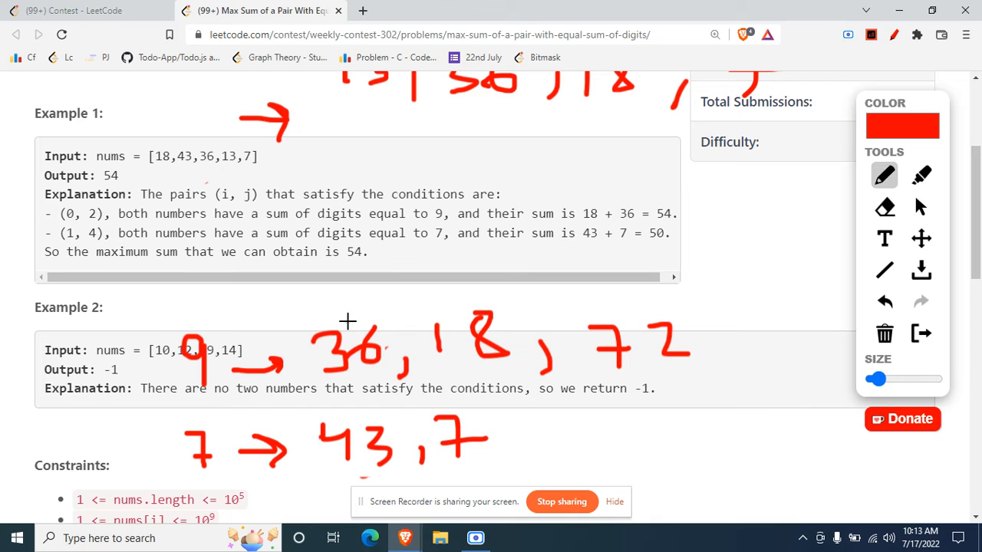
left_click_drag(349, 322, 647, 306)
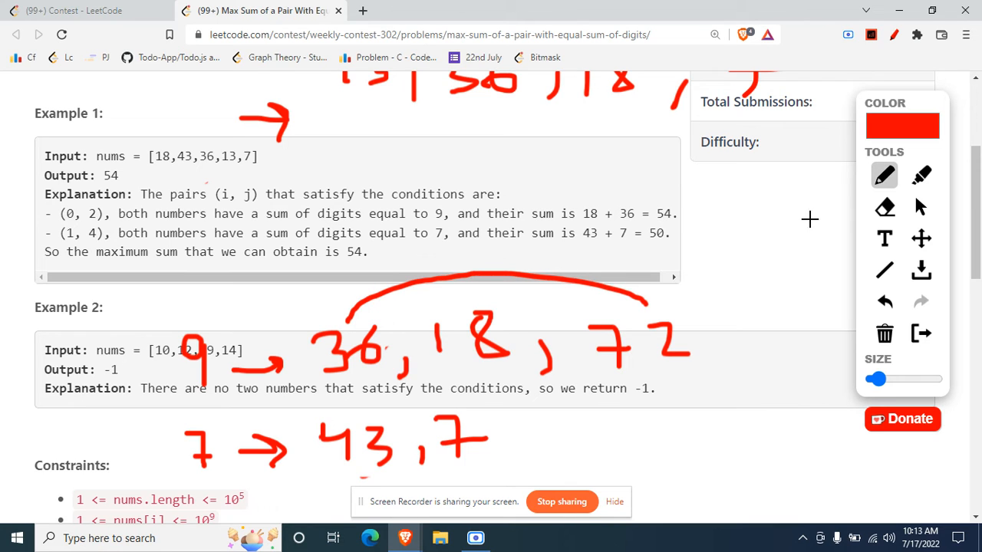
left_click(883, 208)
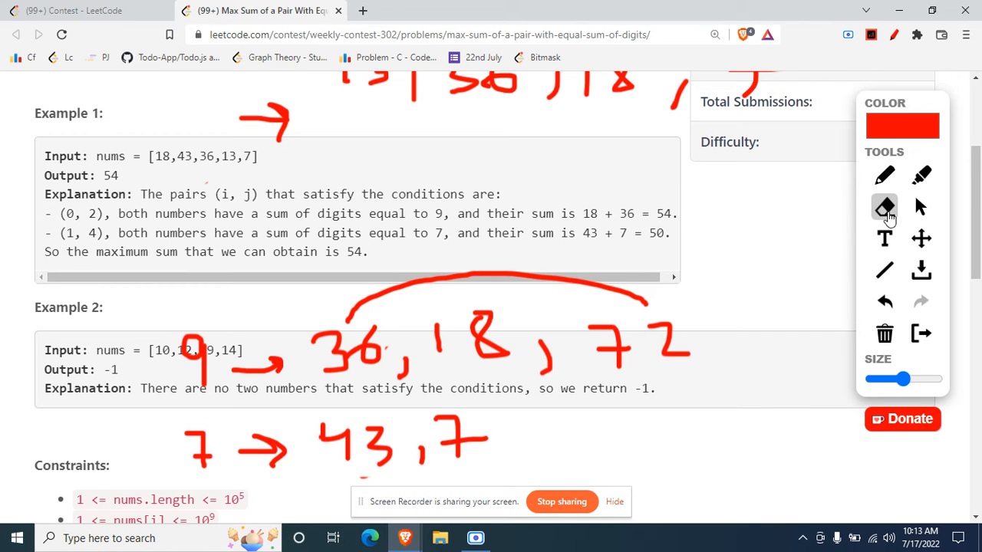
left_click_drag(353, 304, 644, 304)
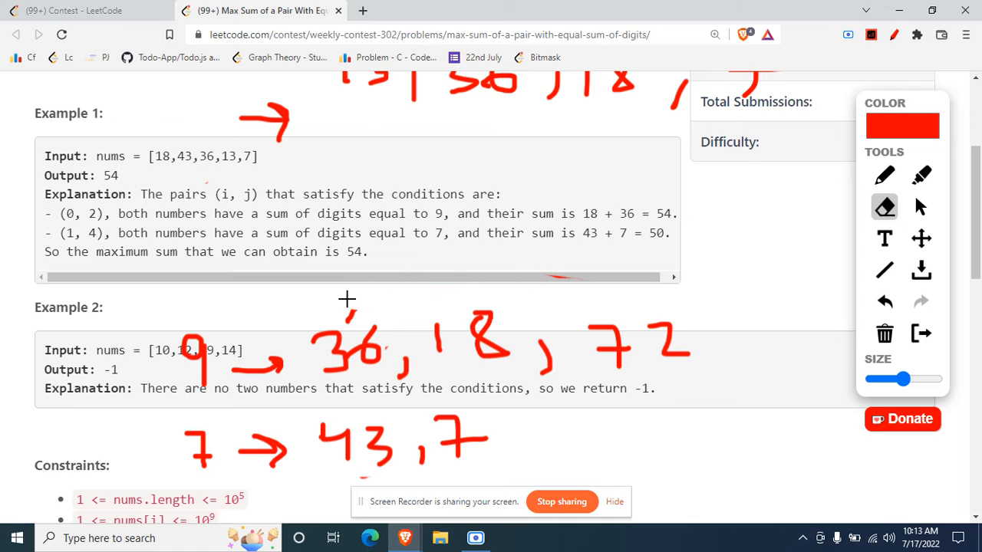
Start rewriting the 9 group in descending order with 72 first, then the next number.
left_click(883, 175)
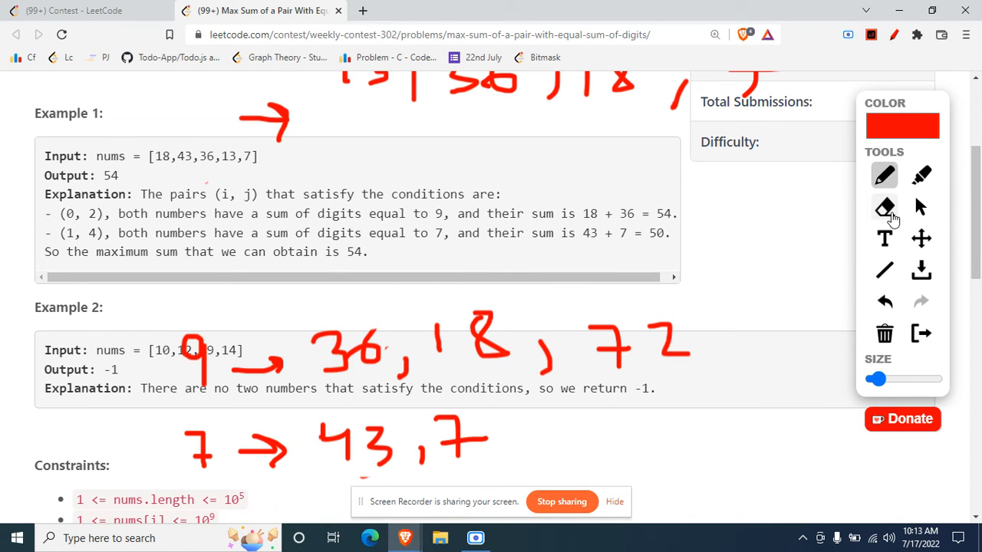
left_click(883, 207)
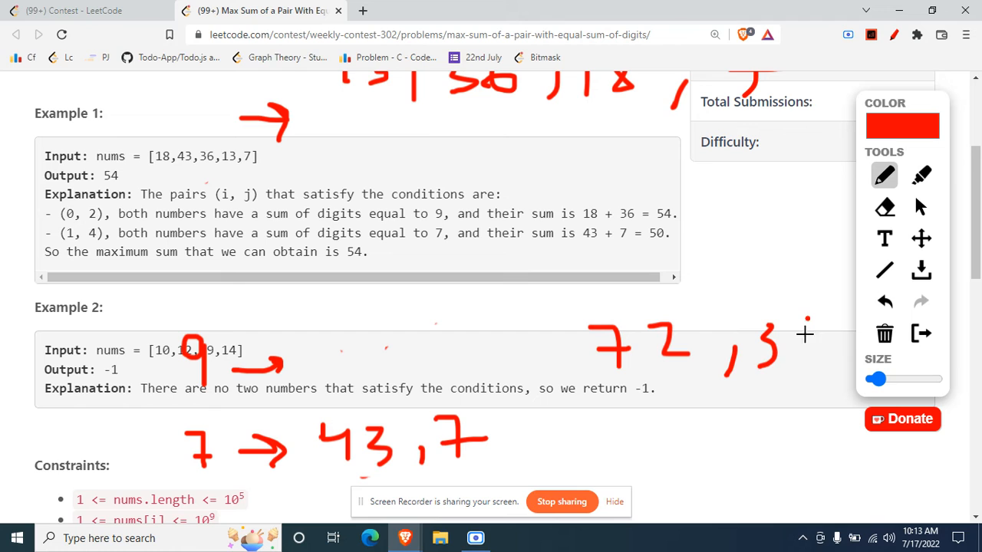
left_click_drag(798, 322, 825, 360)
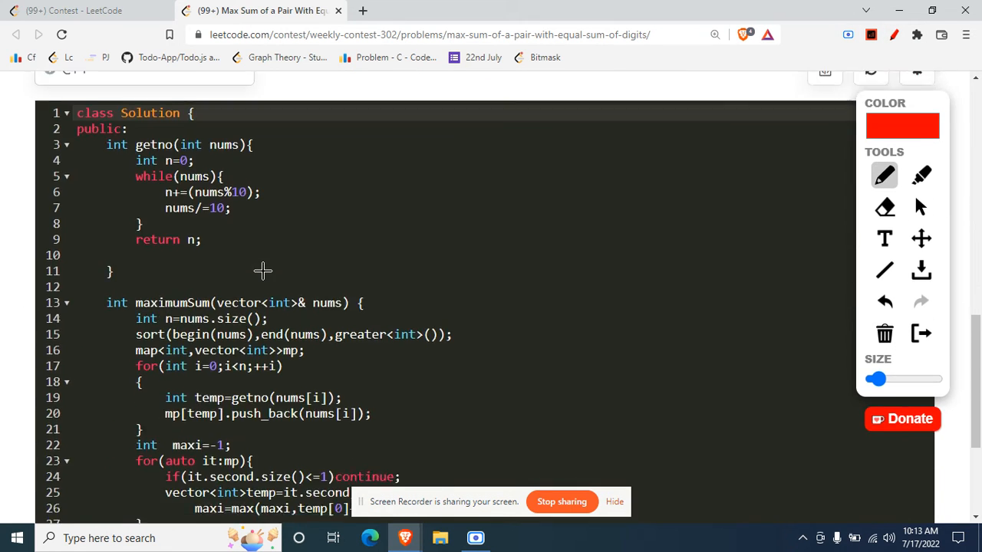
Add a new line after maxi = -1 in maximumSum with the comment '// iterating on map'.
scroll("down", 3)
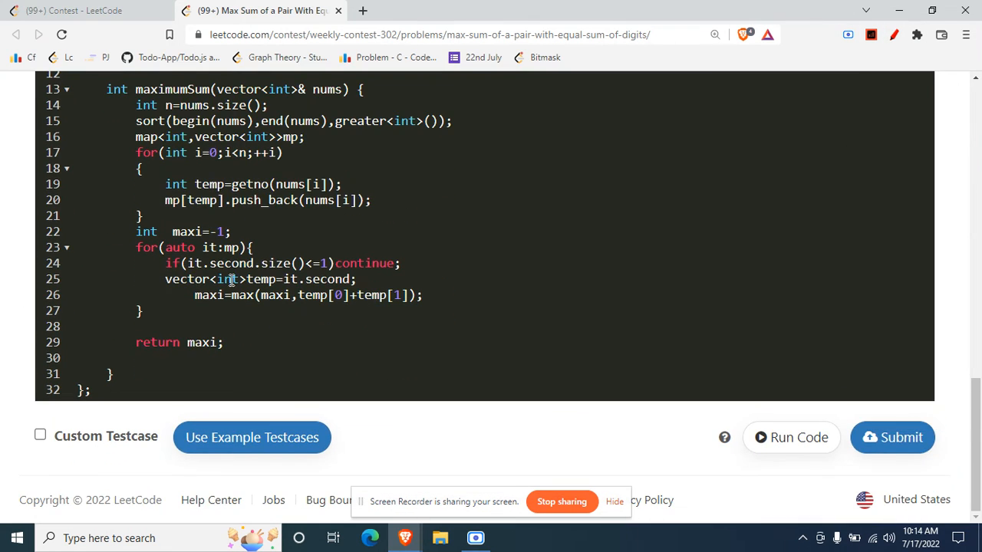
left_click_drag(135, 246, 141, 310)
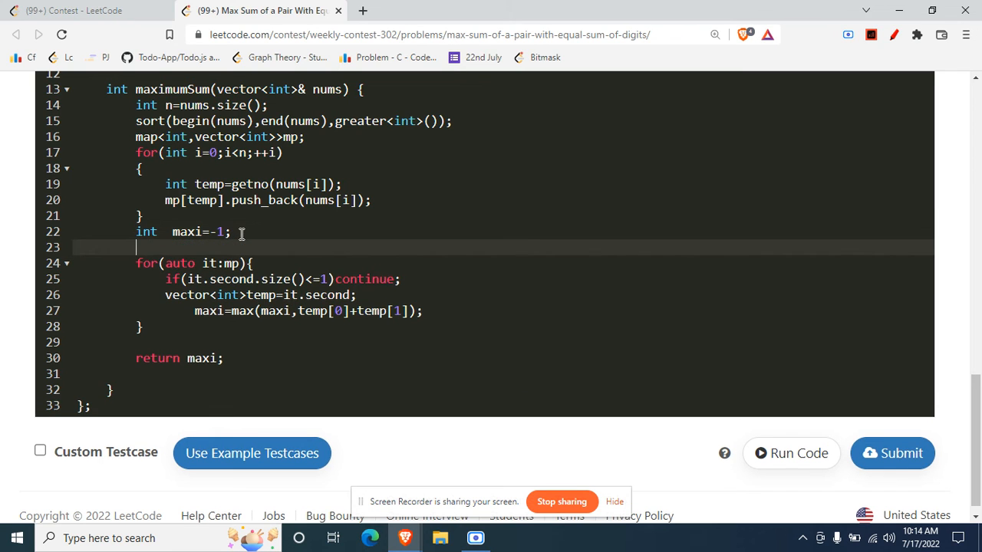
type("iterating")
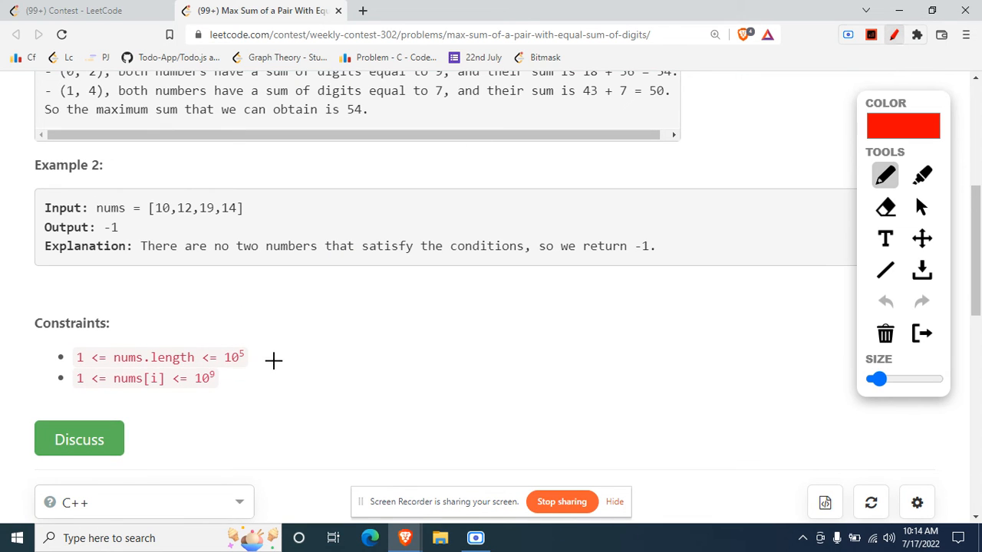
Draw a red 7 over Example 2's input leading to a circled 7 and the group [7].
left_click_drag(203, 161, 202, 212)
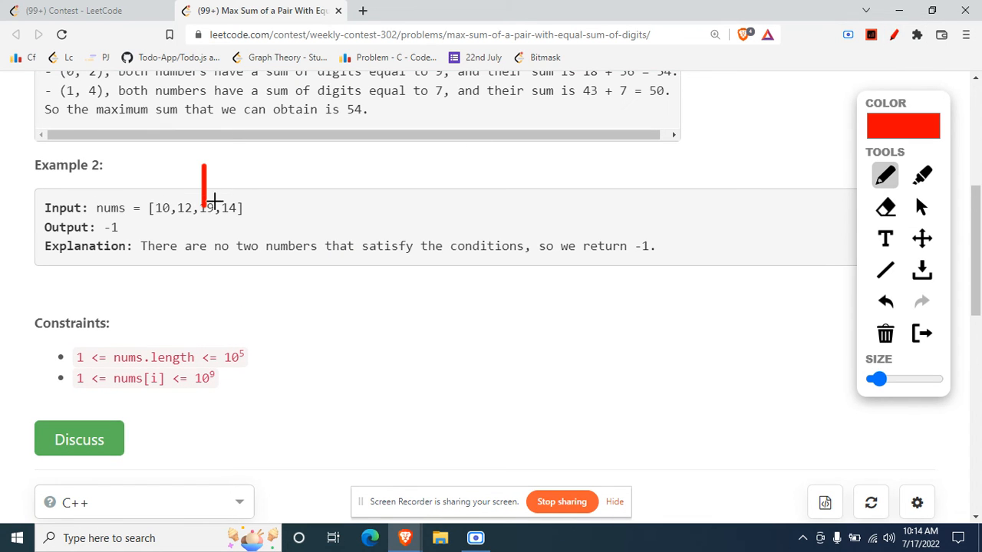
left_click_drag(176, 171, 222, 207)
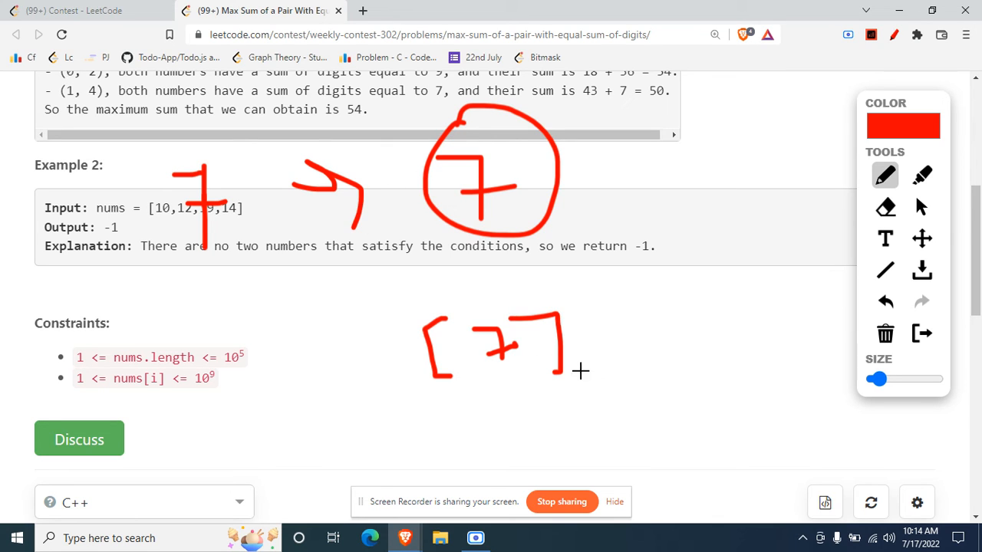
mouse_move(532, 261)
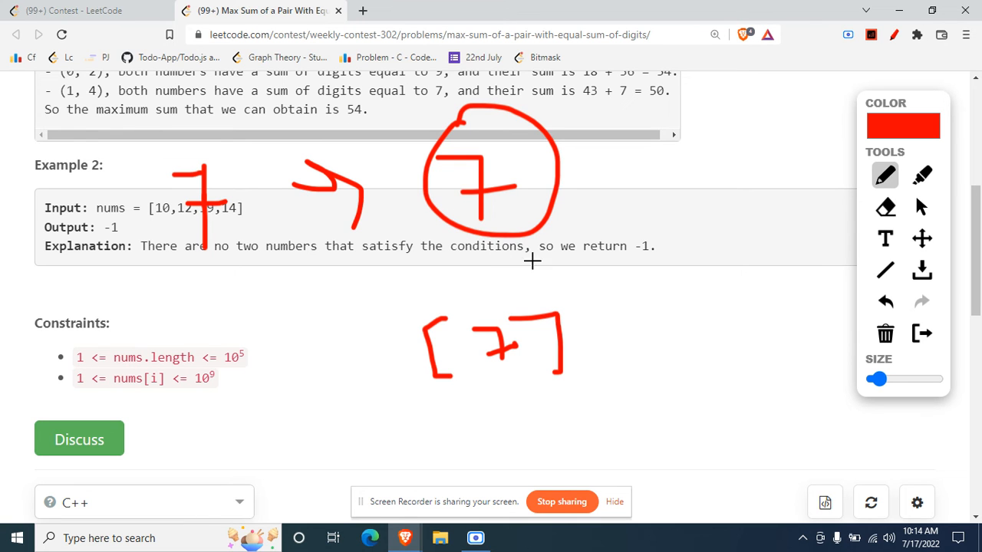
scroll("down", 3)
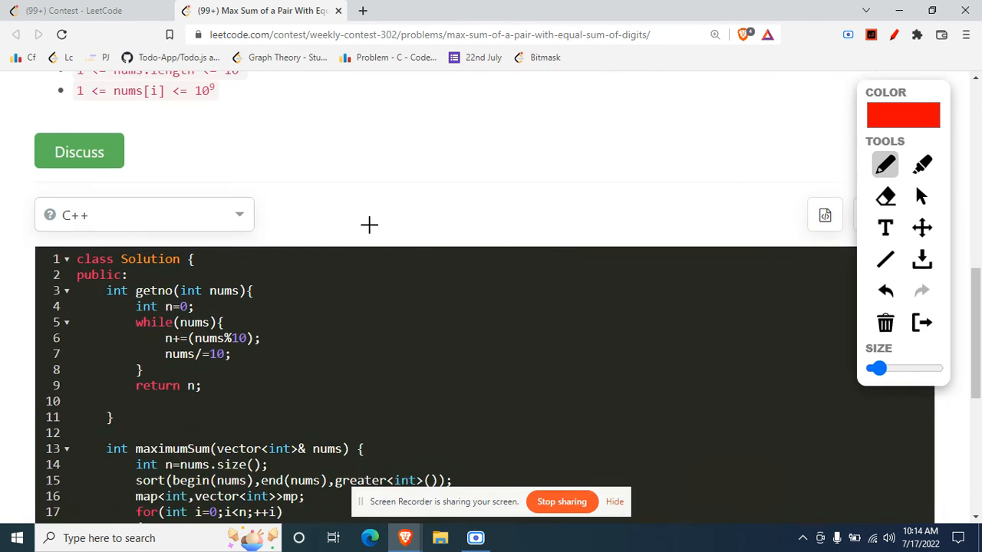
Underline the group size check and mark the line copying the group vector.
scroll("down", 3)
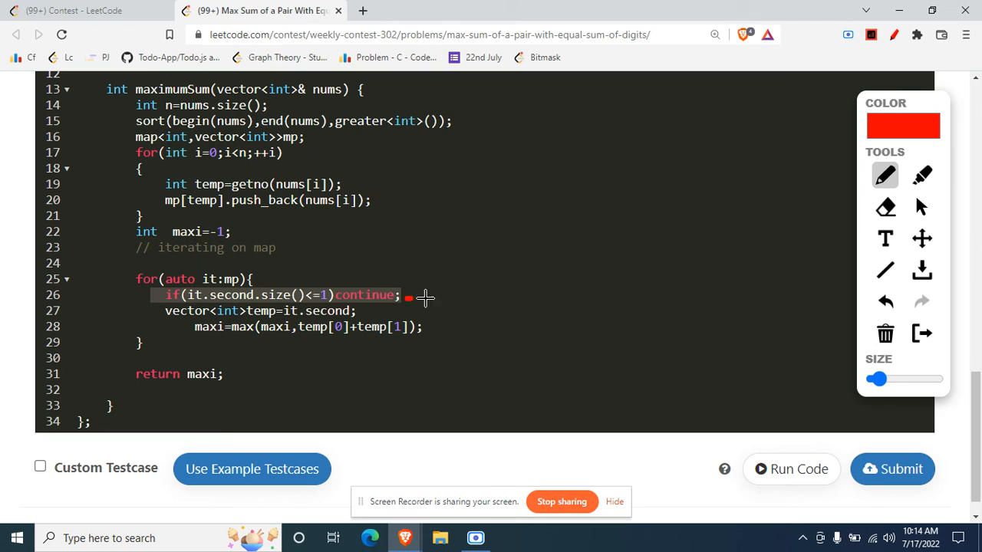
left_click_drag(406, 297, 466, 298)
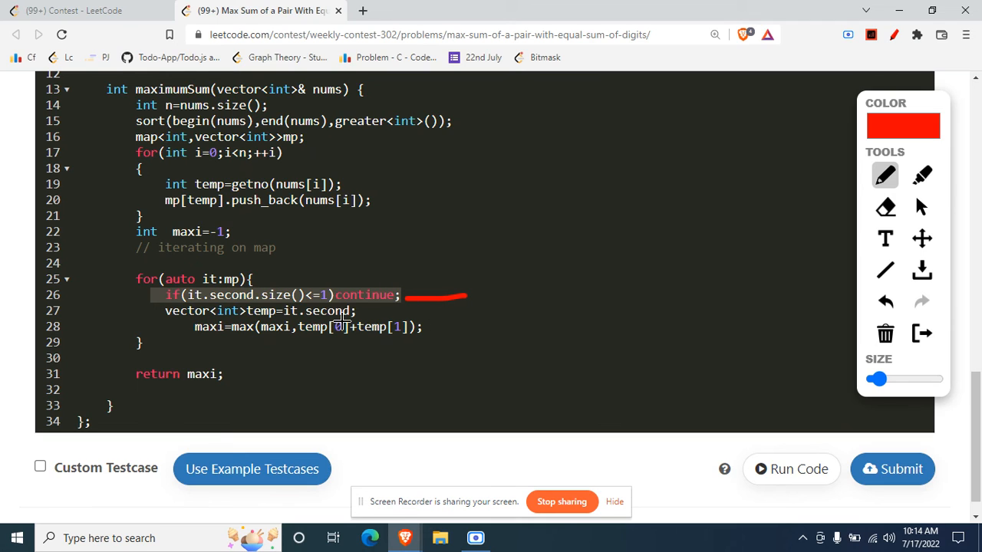
mouse_move(146, 316)
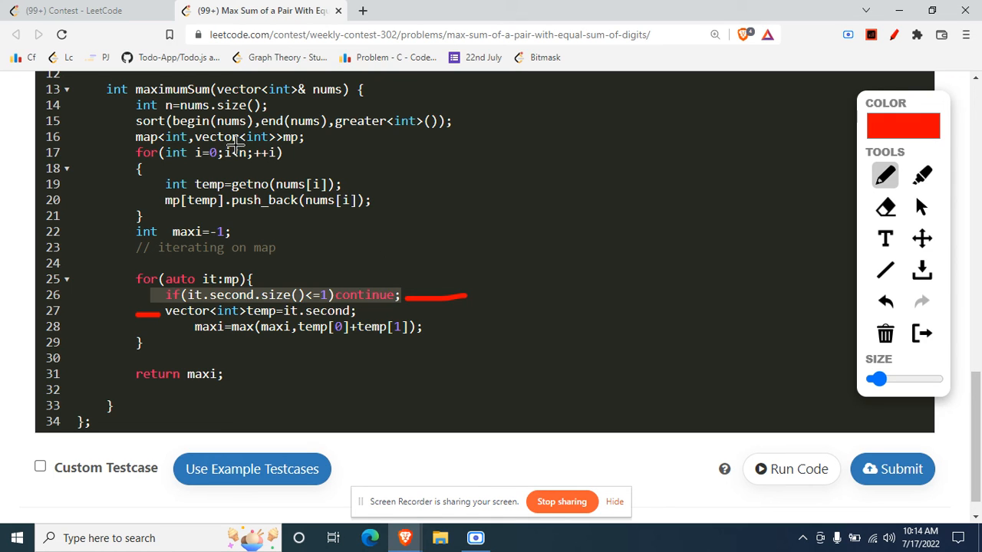
left_click_drag(230, 135, 269, 203)
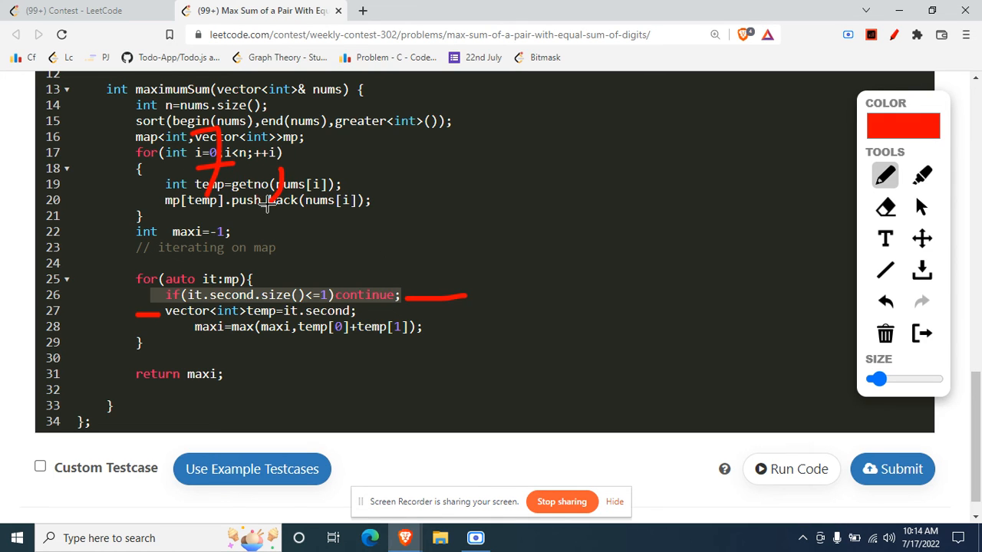
Sketch '7 → 25, 43, 52' as the digit-sum-7 group over the grouping loop.
left_click_drag(284, 154, 329, 154)
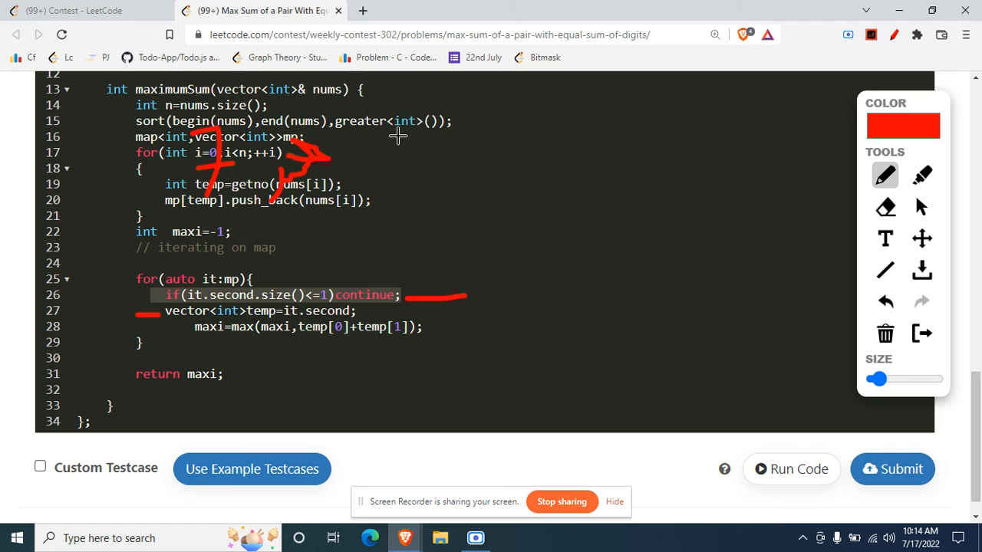
mouse_move(351, 146)
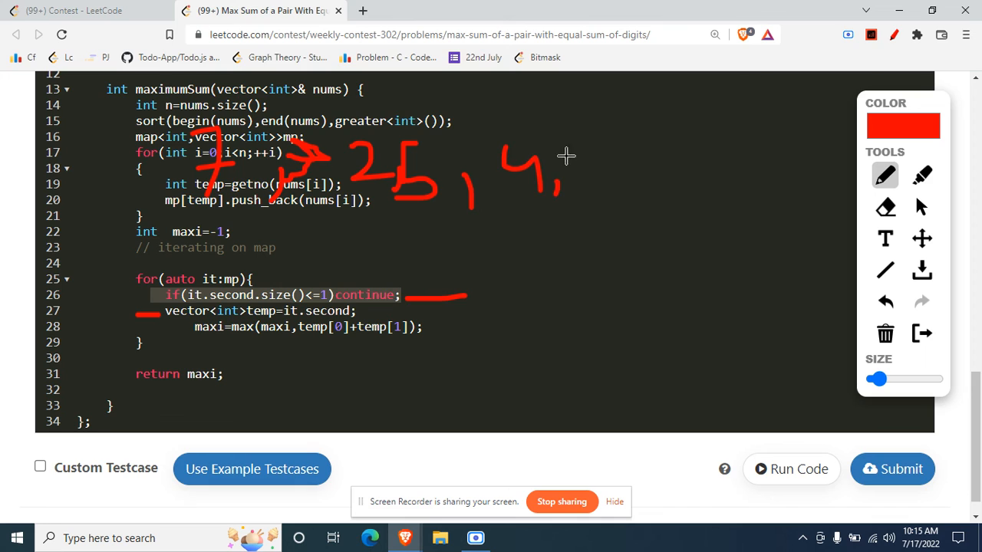
left_click_drag(564, 151, 591, 187)
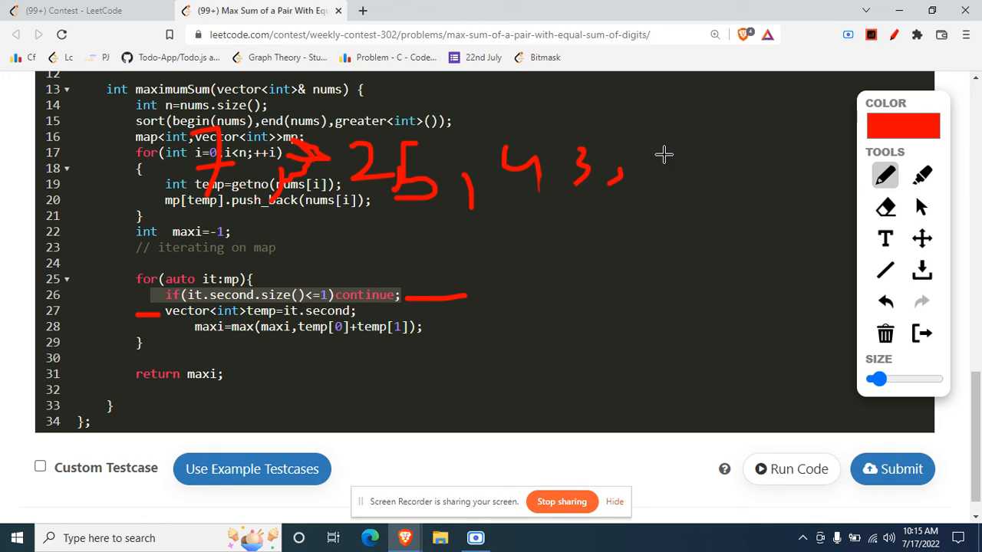
left_click_drag(657, 150, 736, 188)
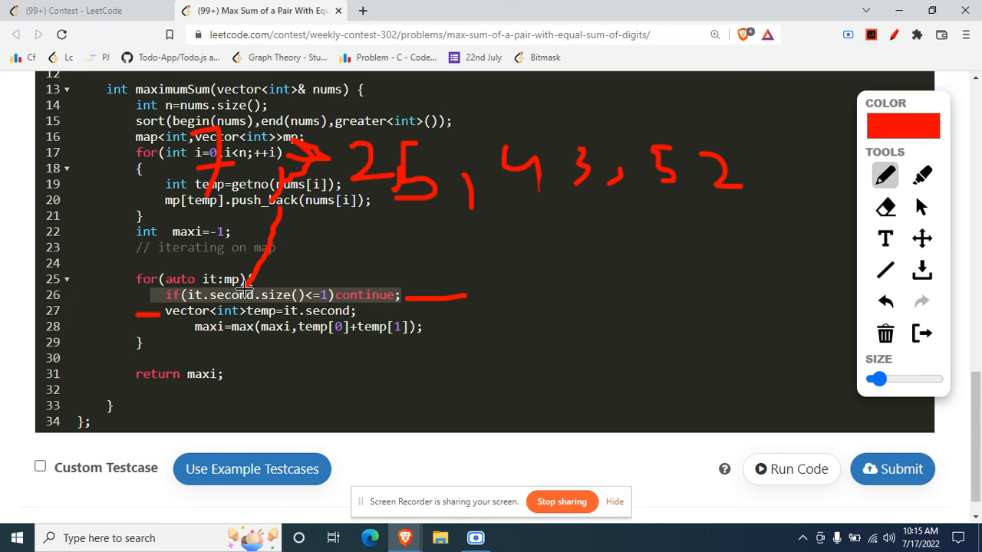
mouse_move(320, 247)
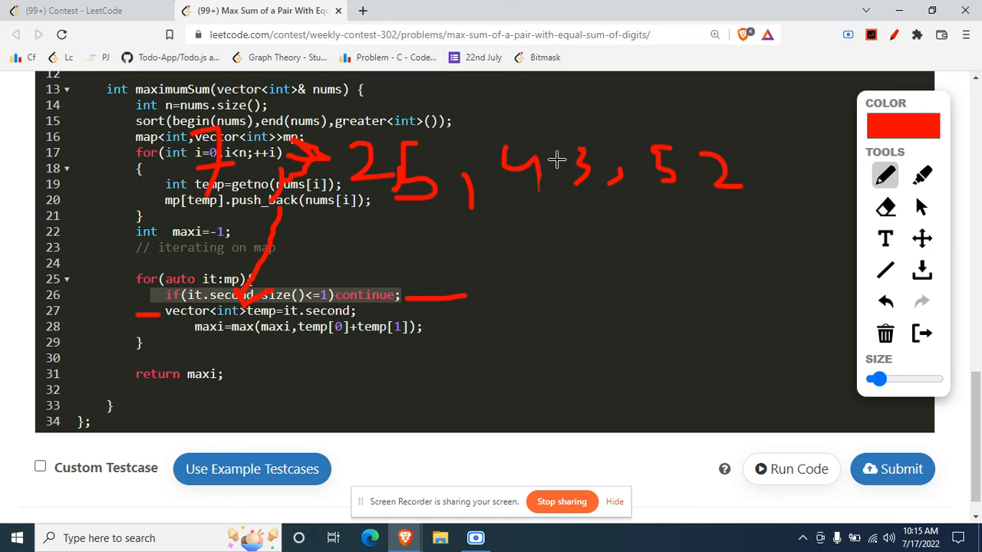
scroll("down", 3)
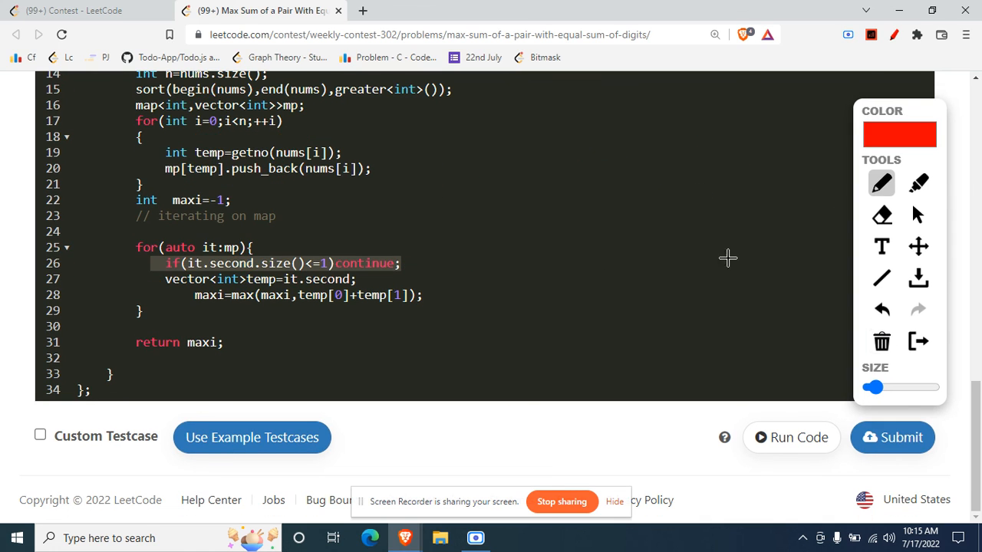
mouse_move(665, 162)
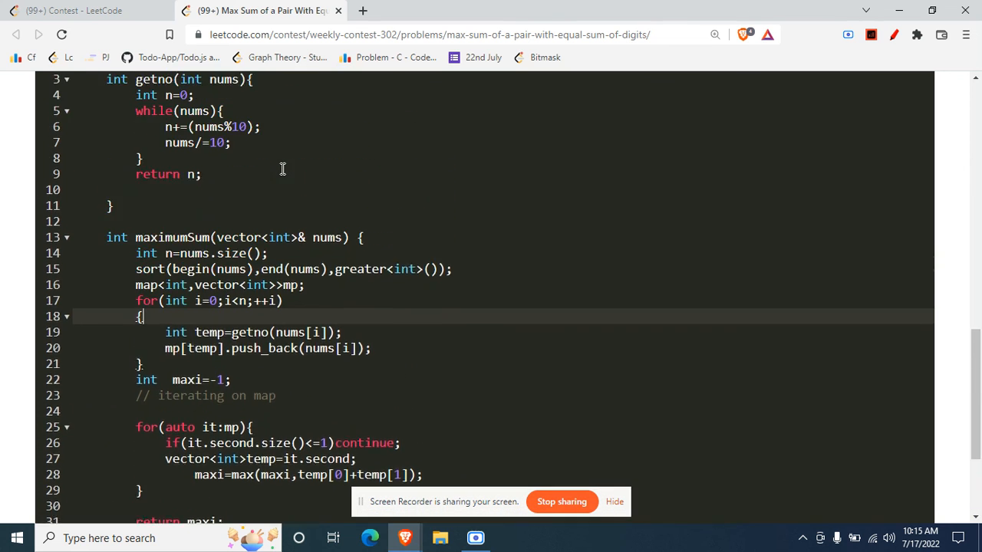
Scroll the unannotated solution to view the getno helper and maximumSum loop.
scroll("down", 3)
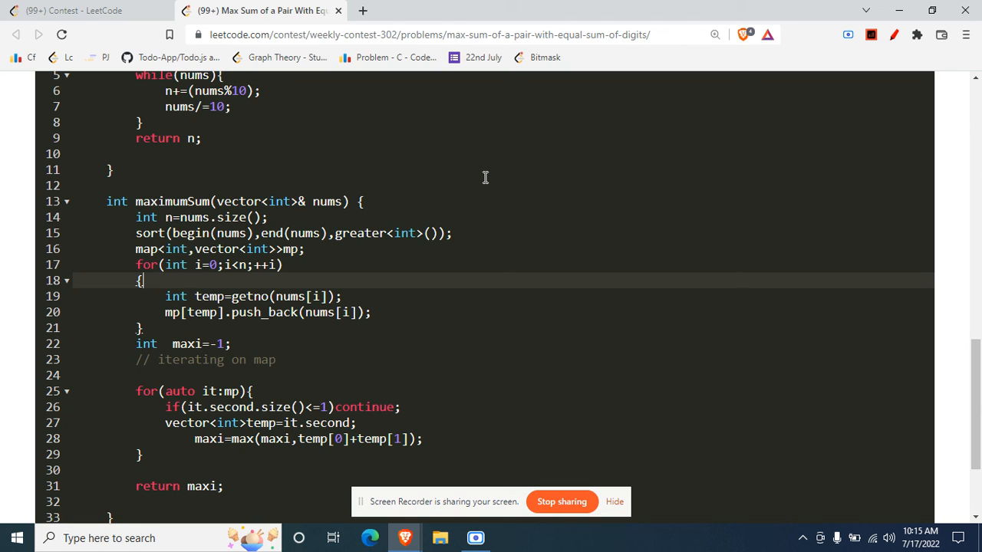
mouse_move(789, 296)
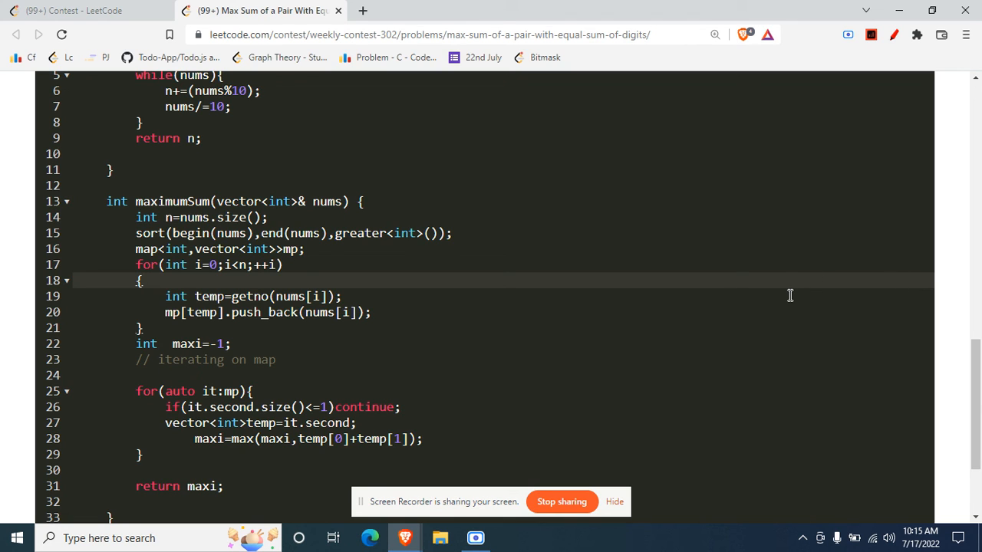
mouse_move(721, 270)
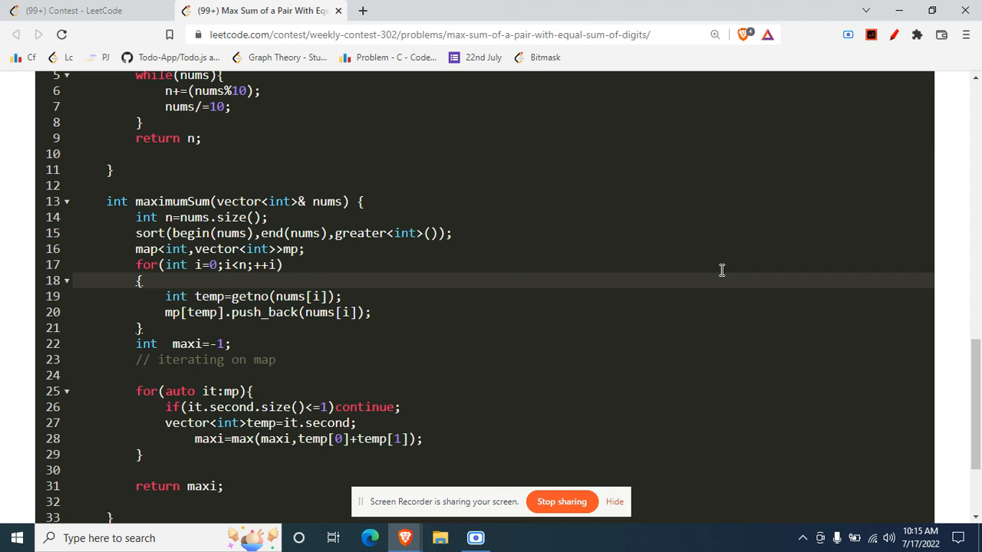